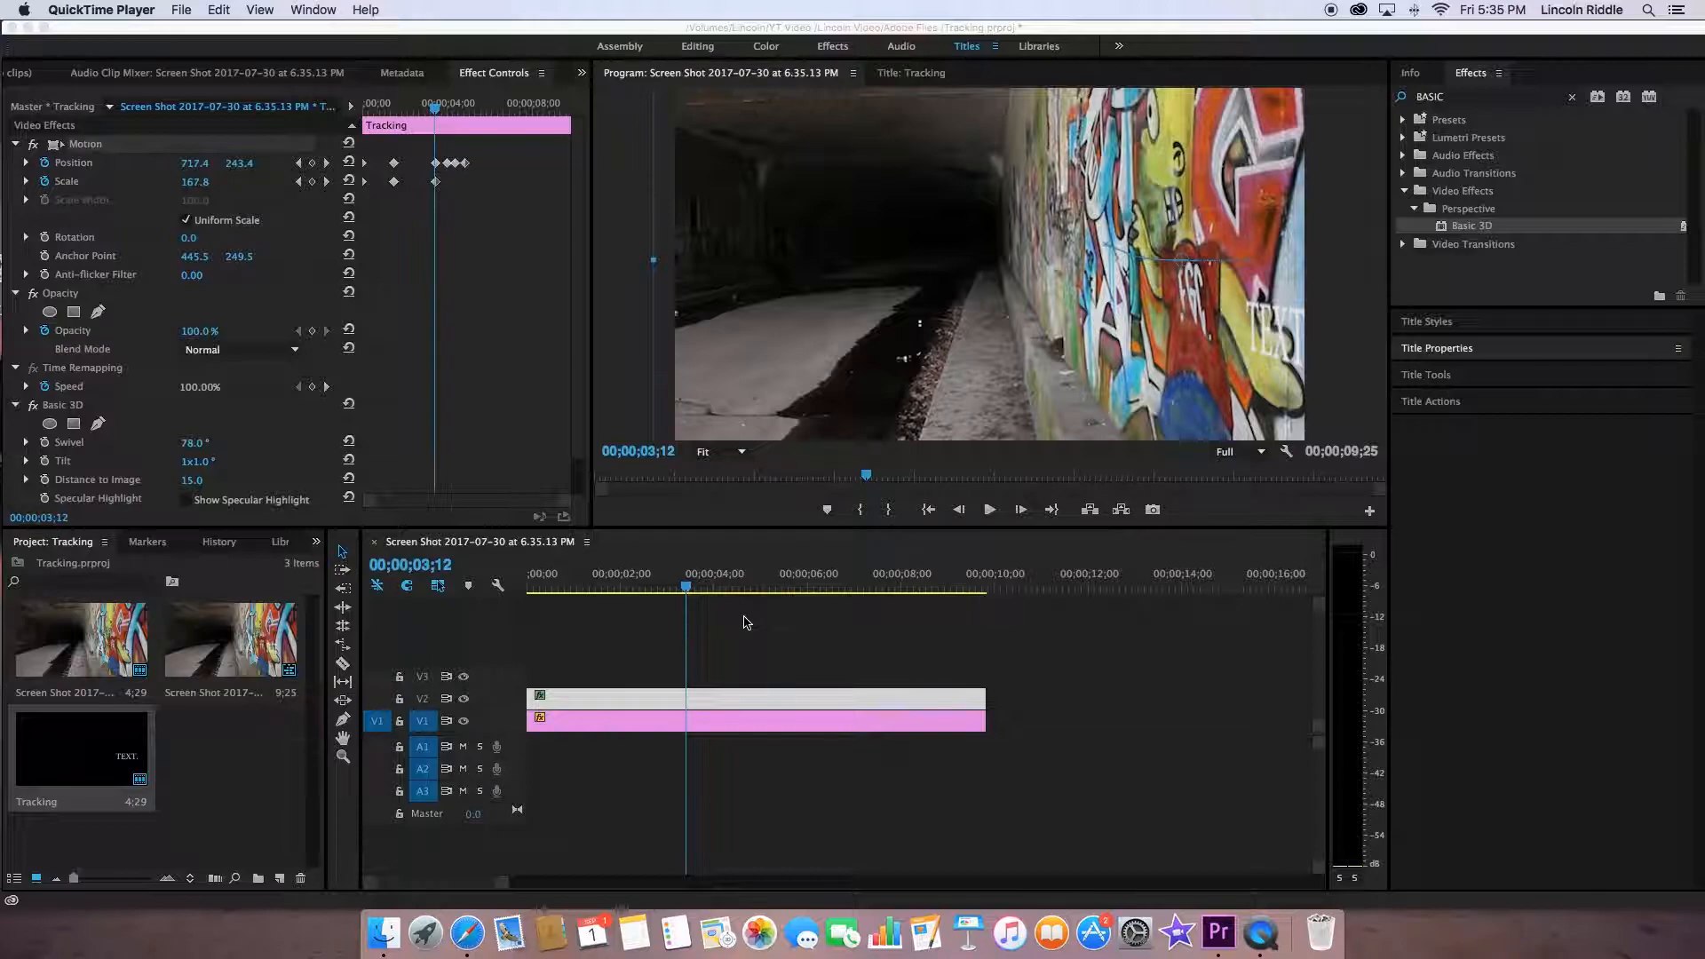
pyautogui.moveTo(750, 610)
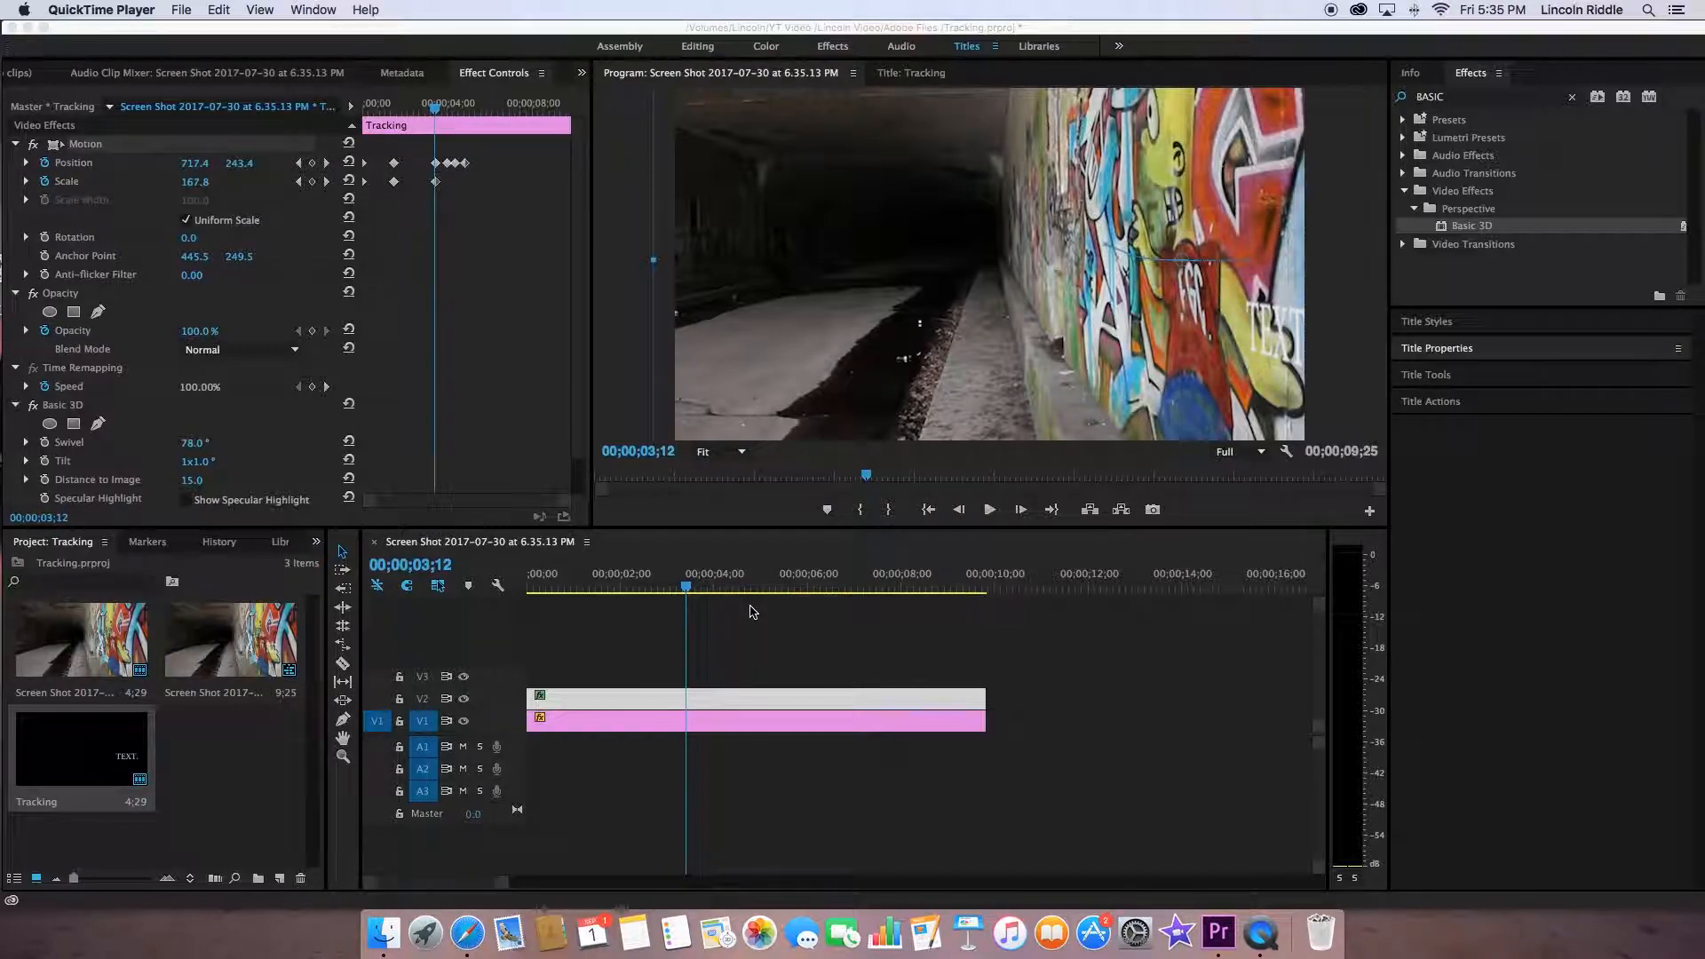
# Return to the Premiere project and move the playhead to 00;00;00;00
pyautogui.click(496, 612)
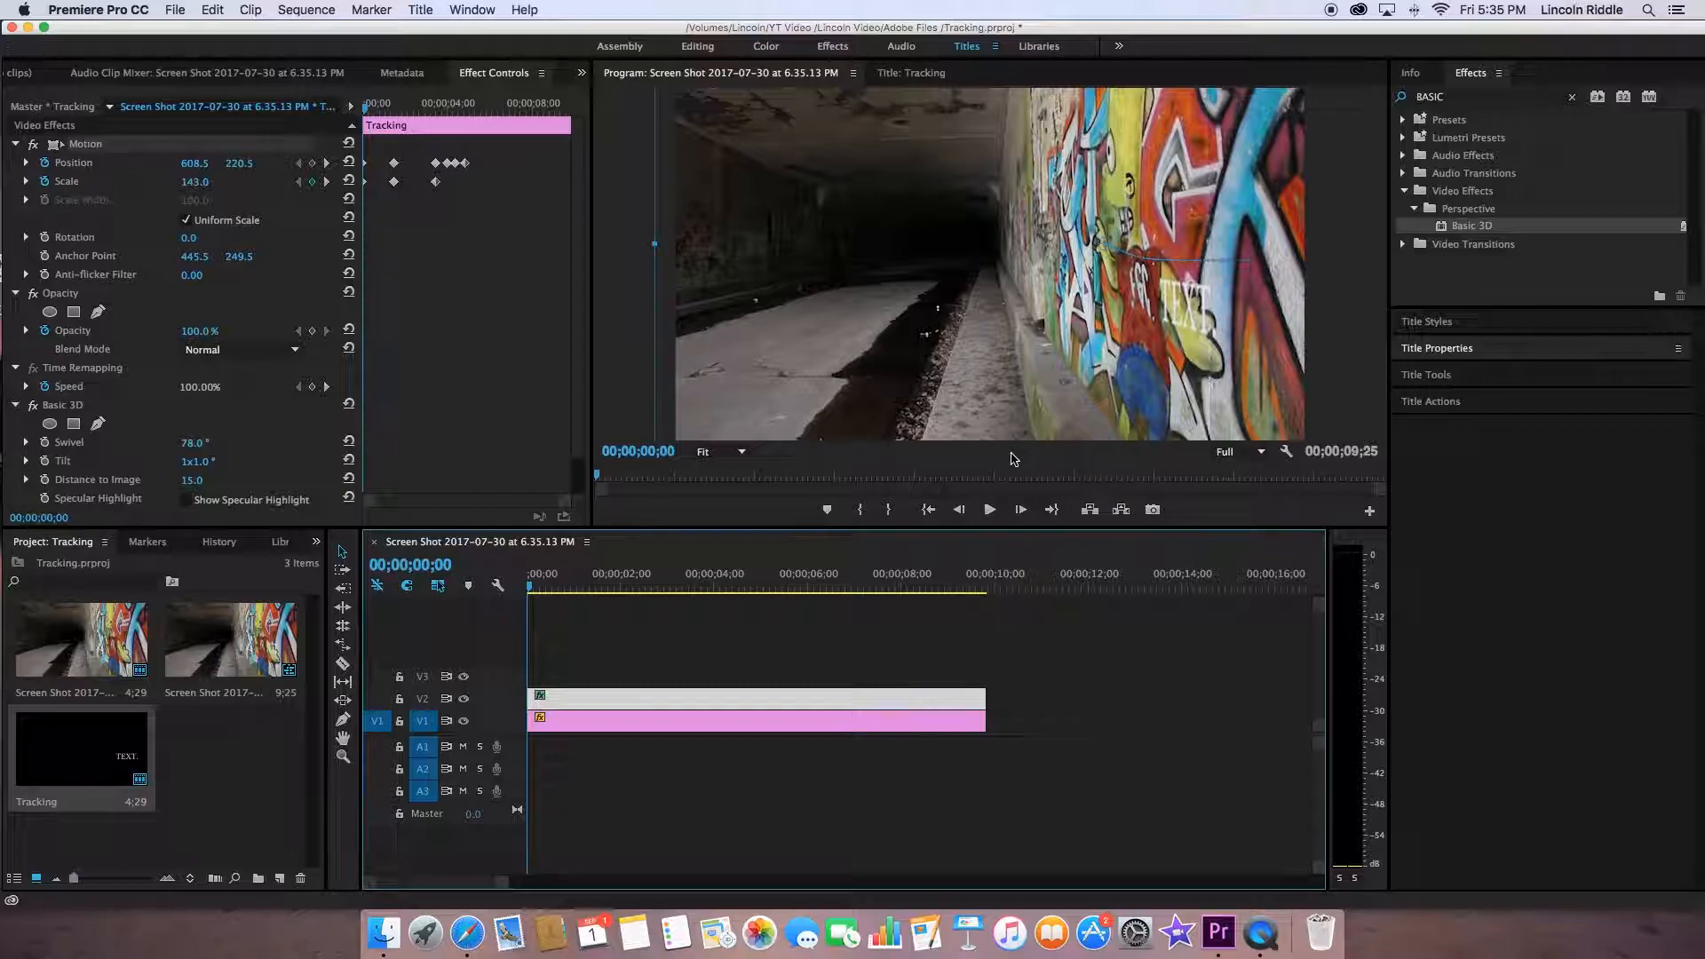
pyautogui.click(987, 509)
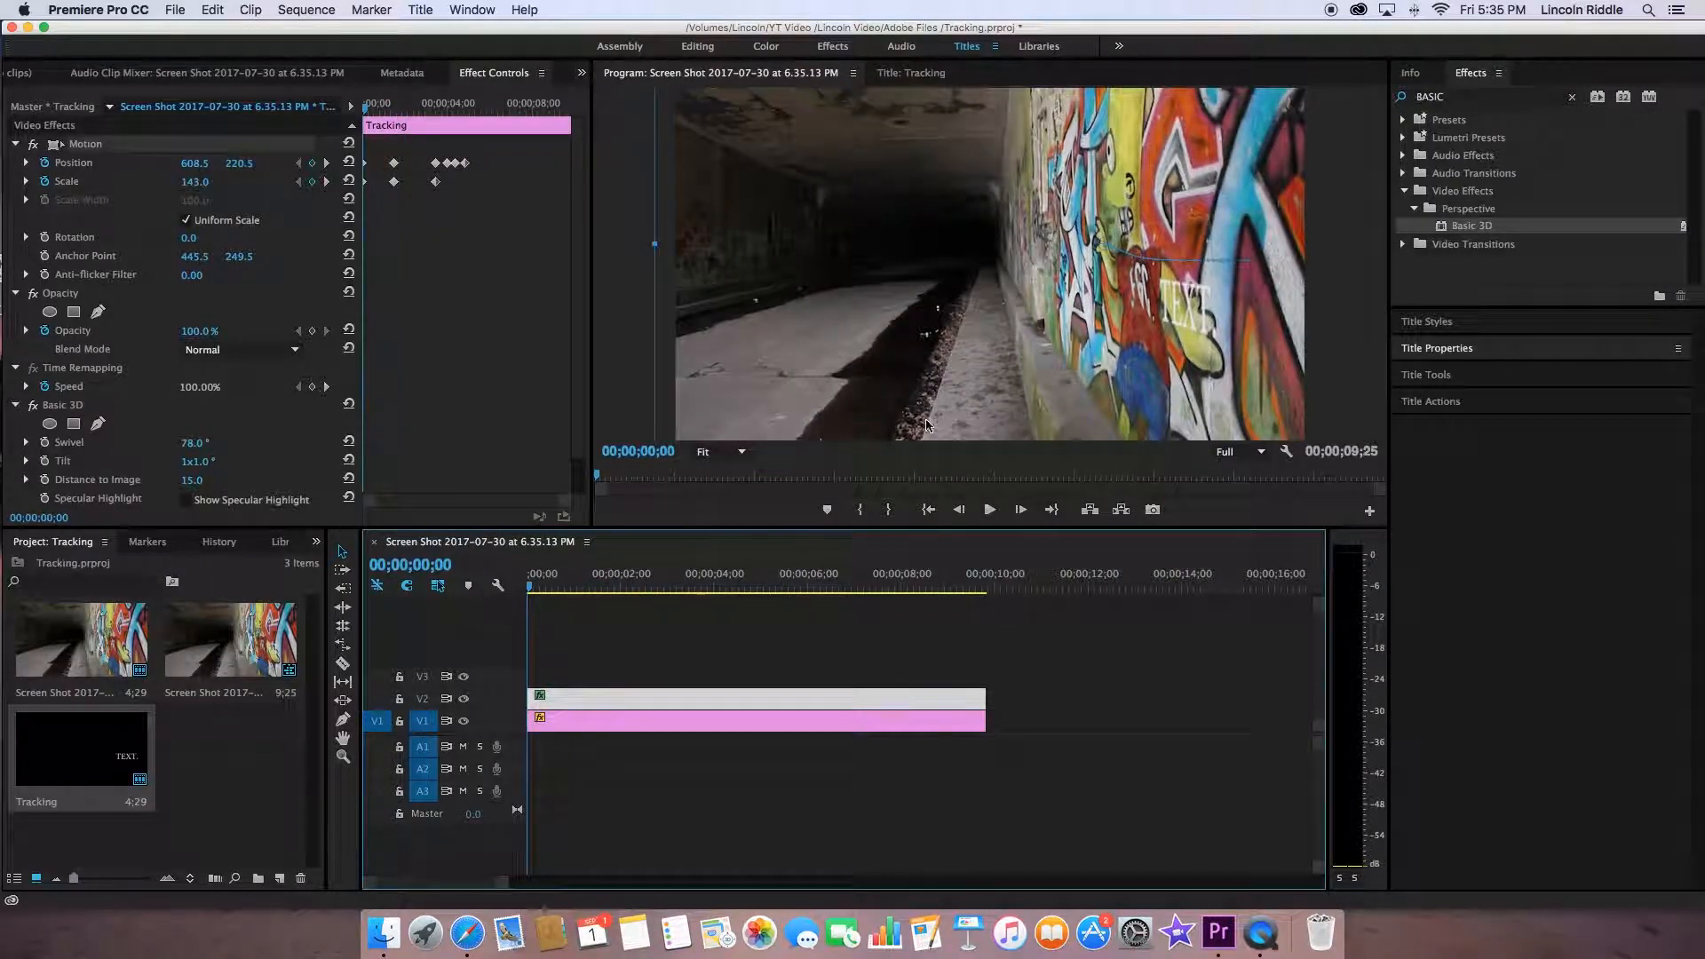
# Clear the old Position and Scale keyframes and step to frame 00;00;00;16
pyautogui.click(986, 510)
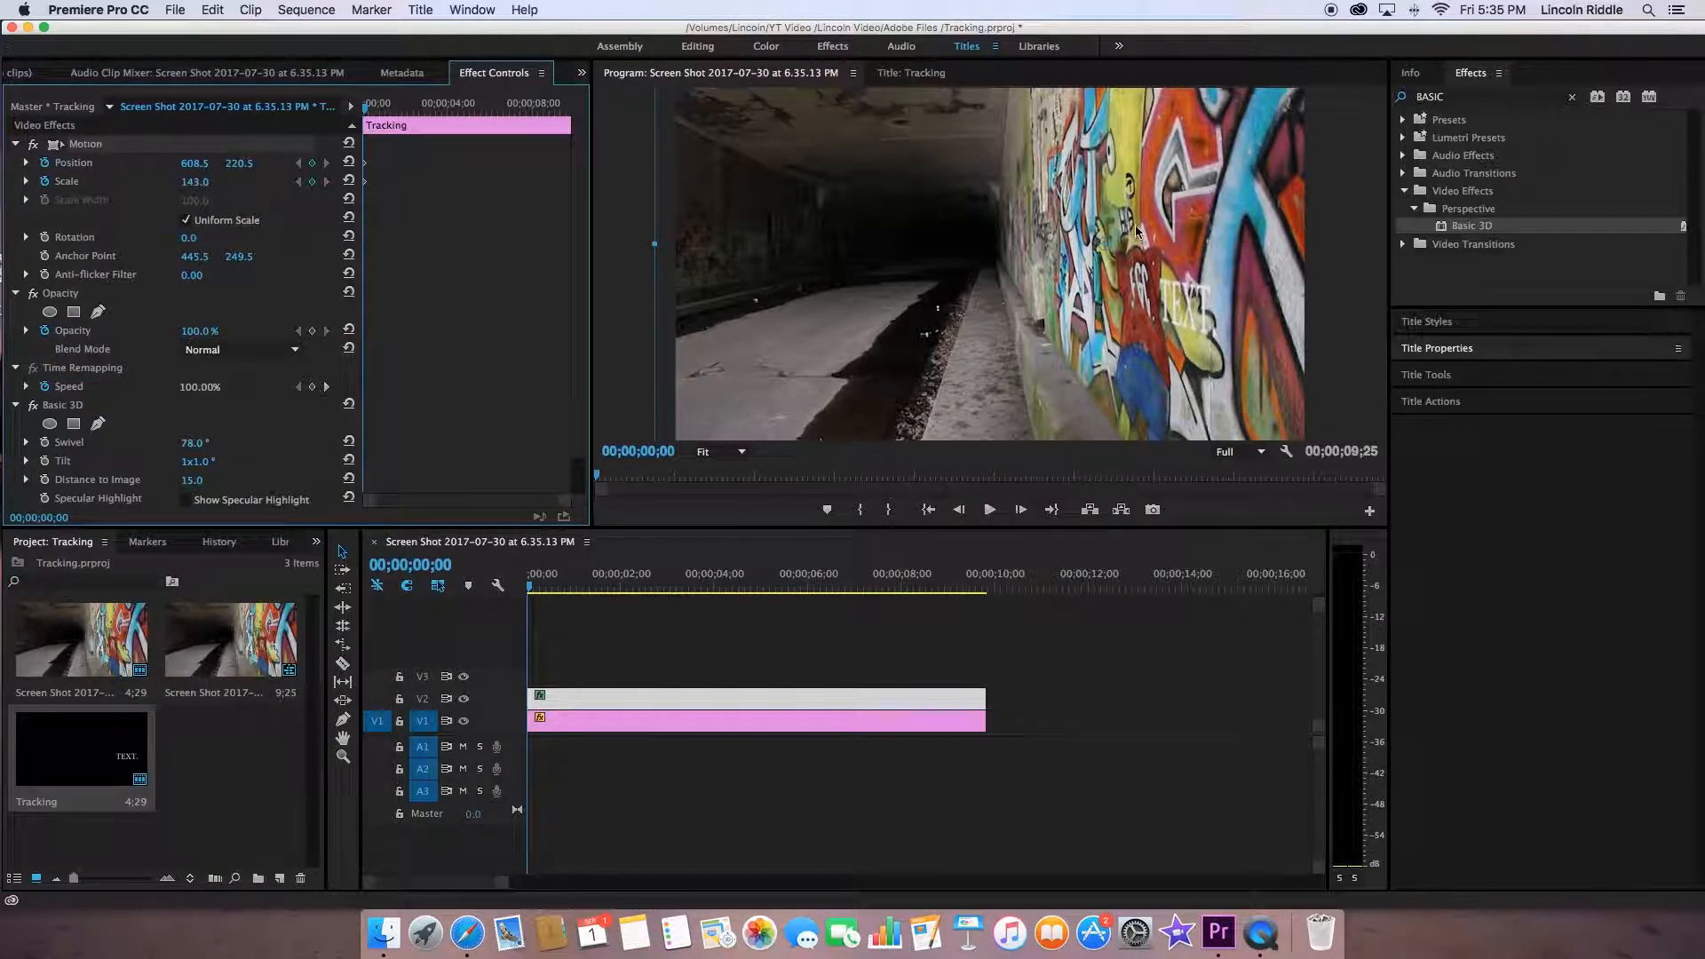
pyautogui.moveTo(957, 183)
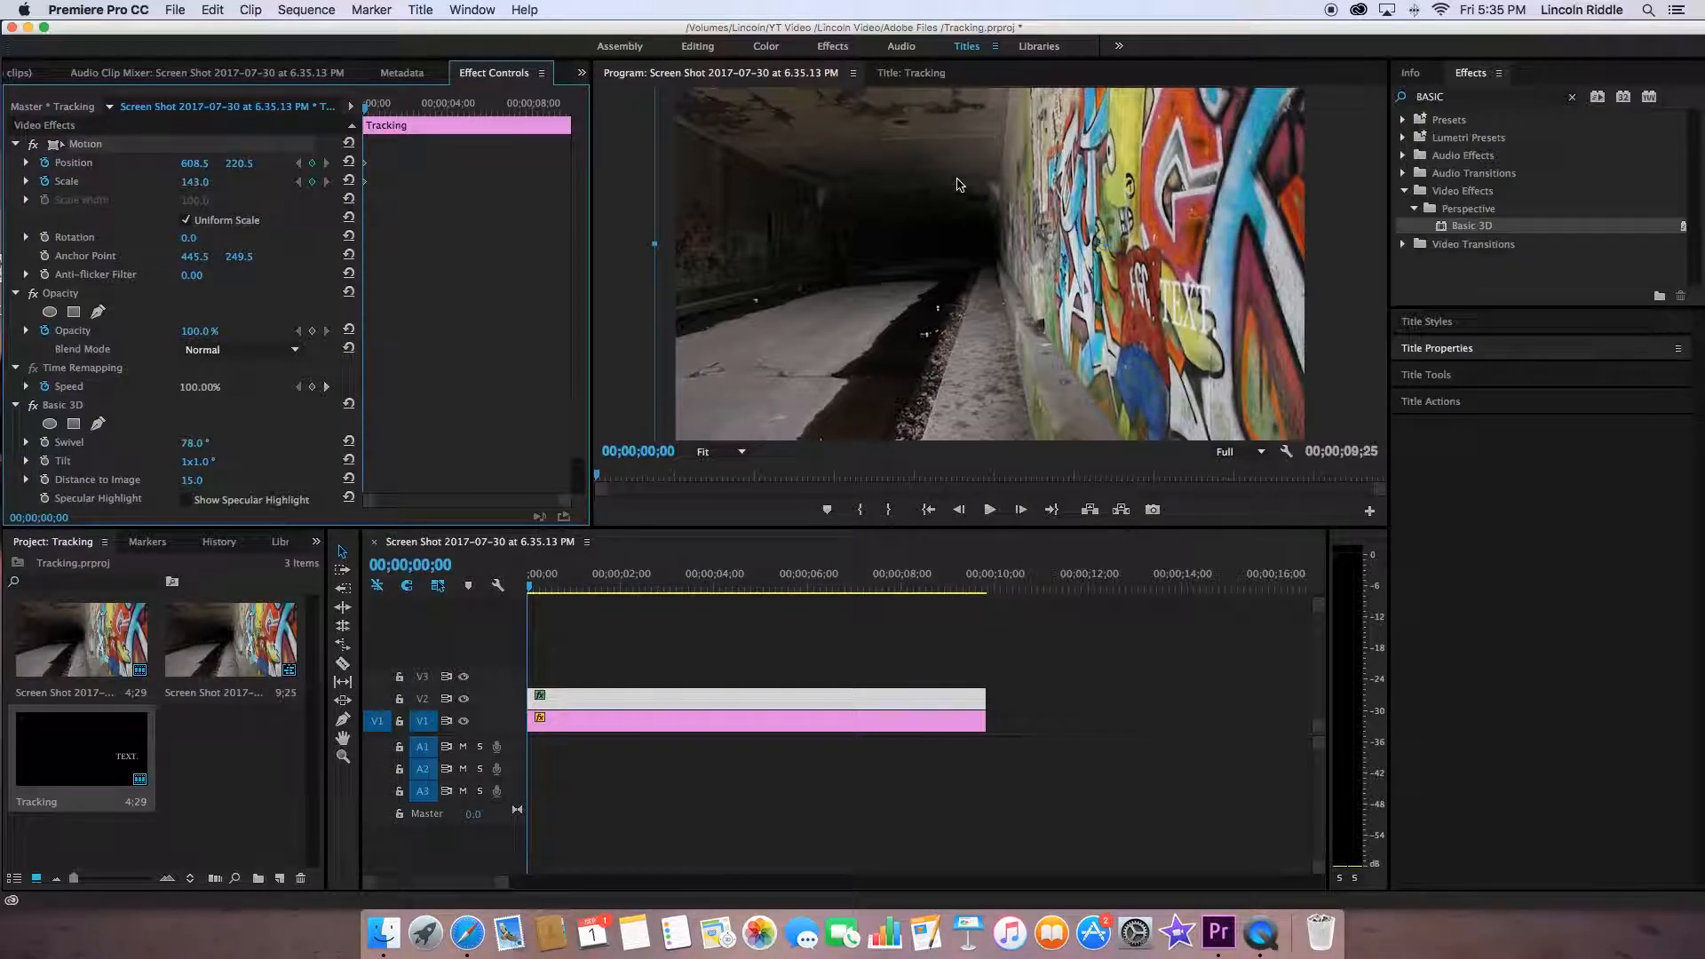
pyautogui.moveTo(923, 179)
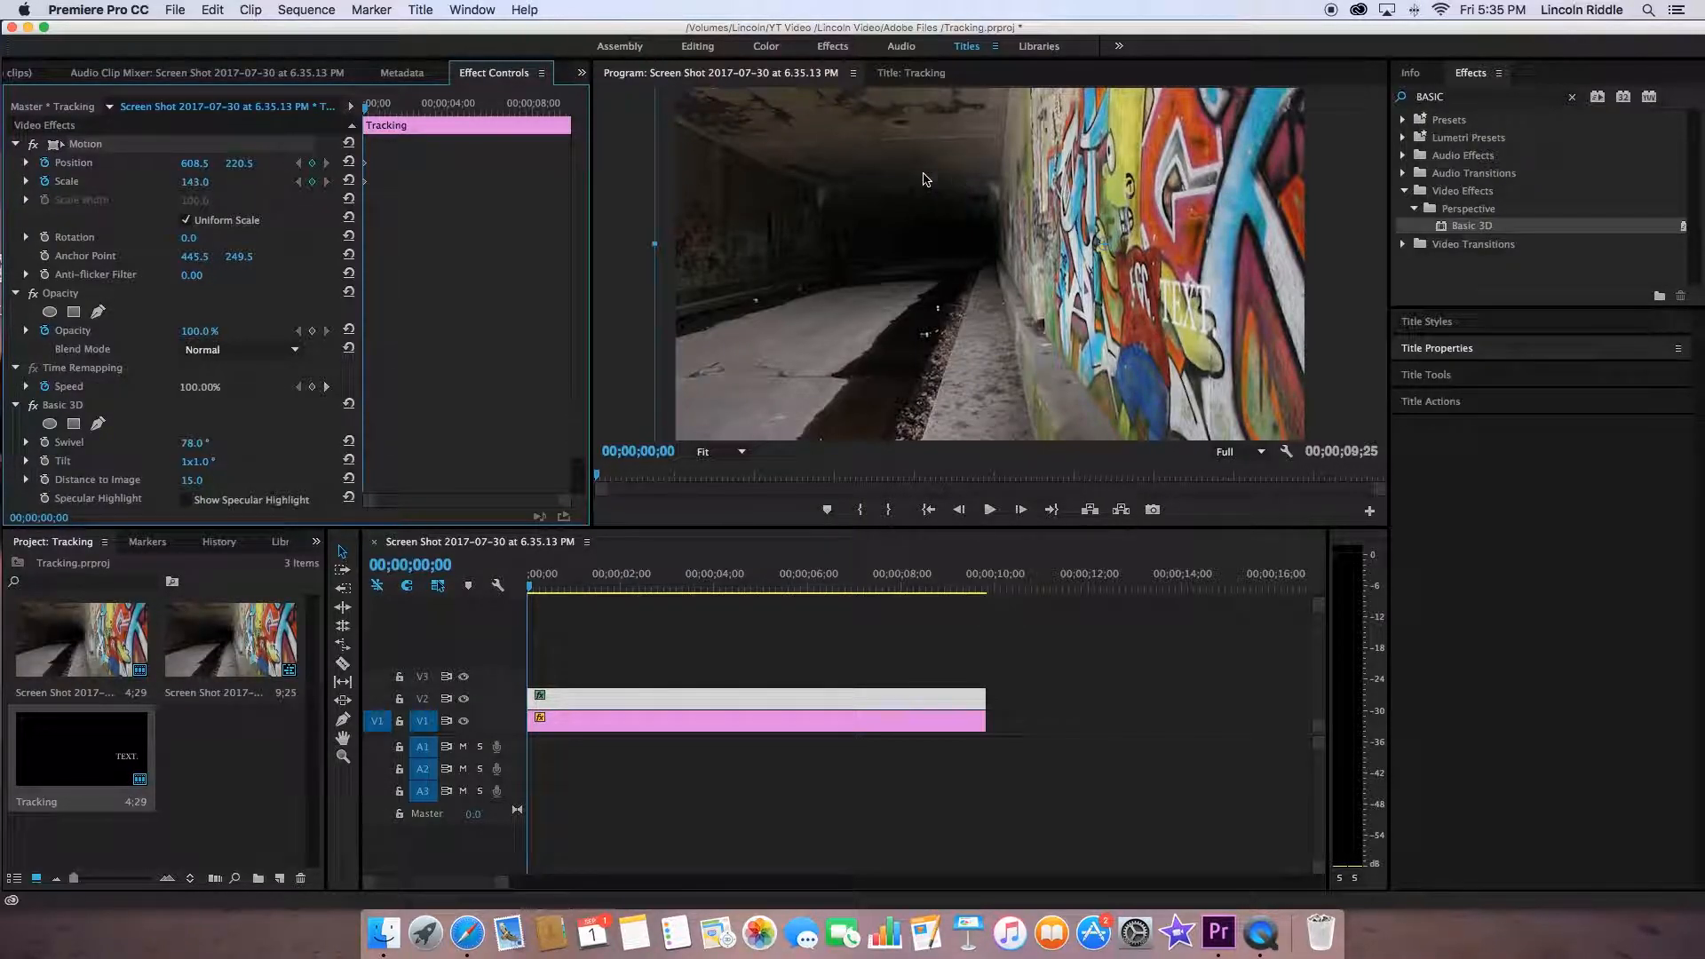
pyautogui.moveTo(1024, 335)
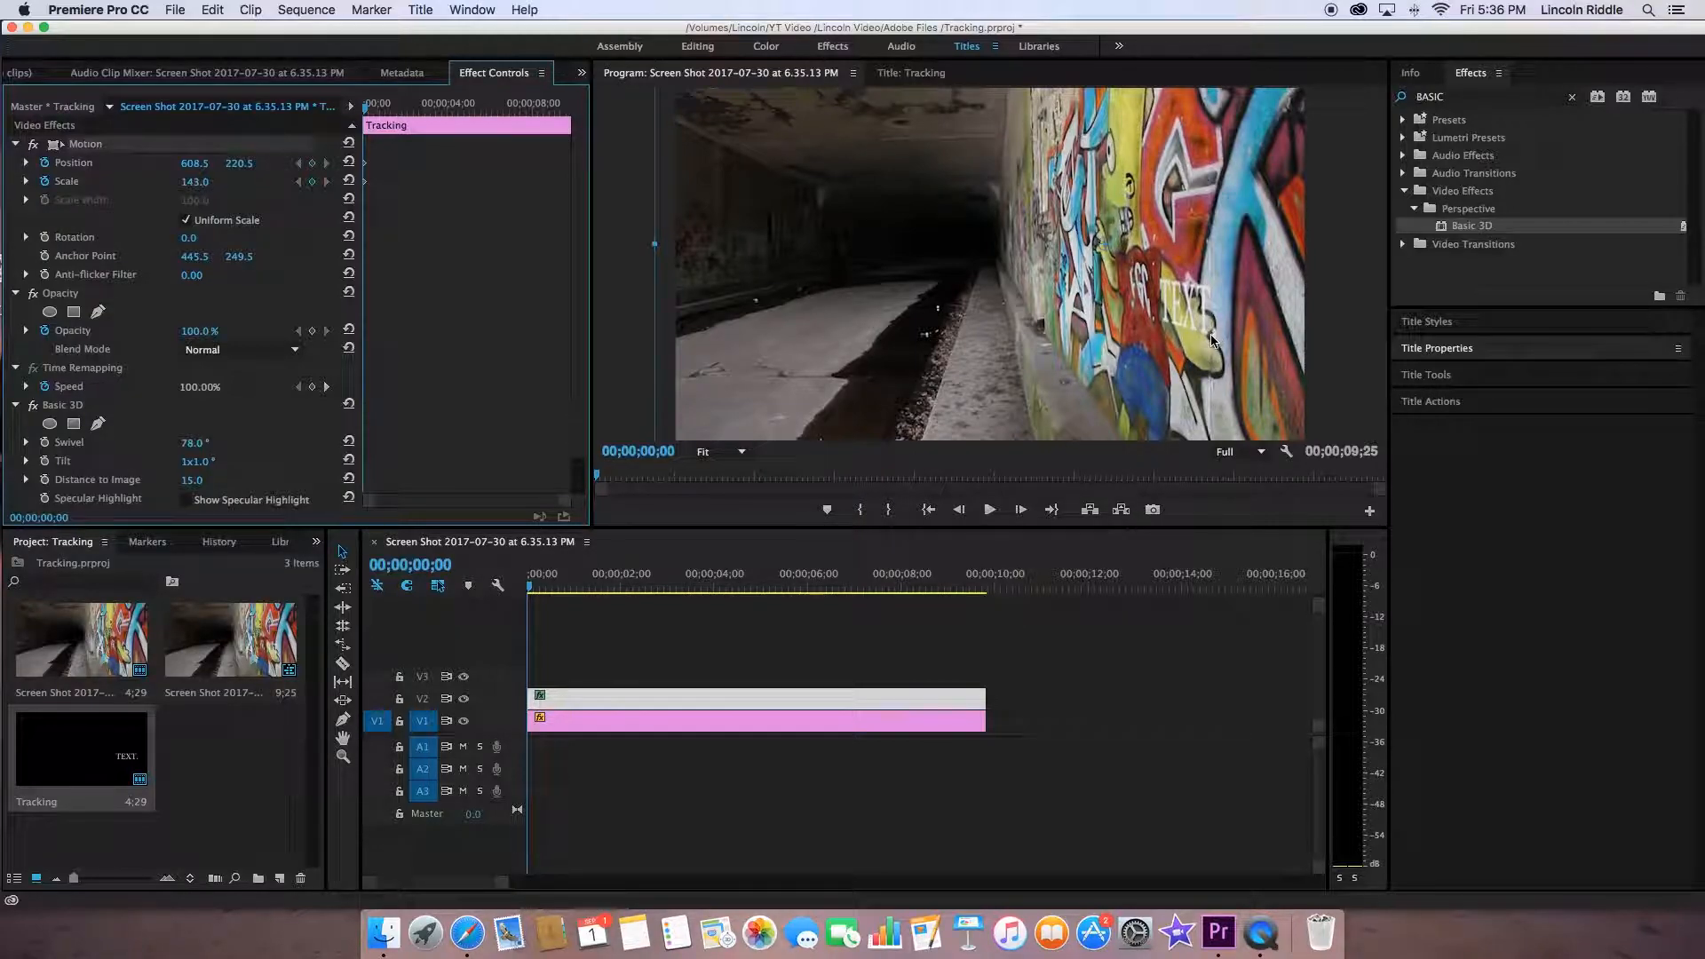
pyautogui.moveTo(1219, 330)
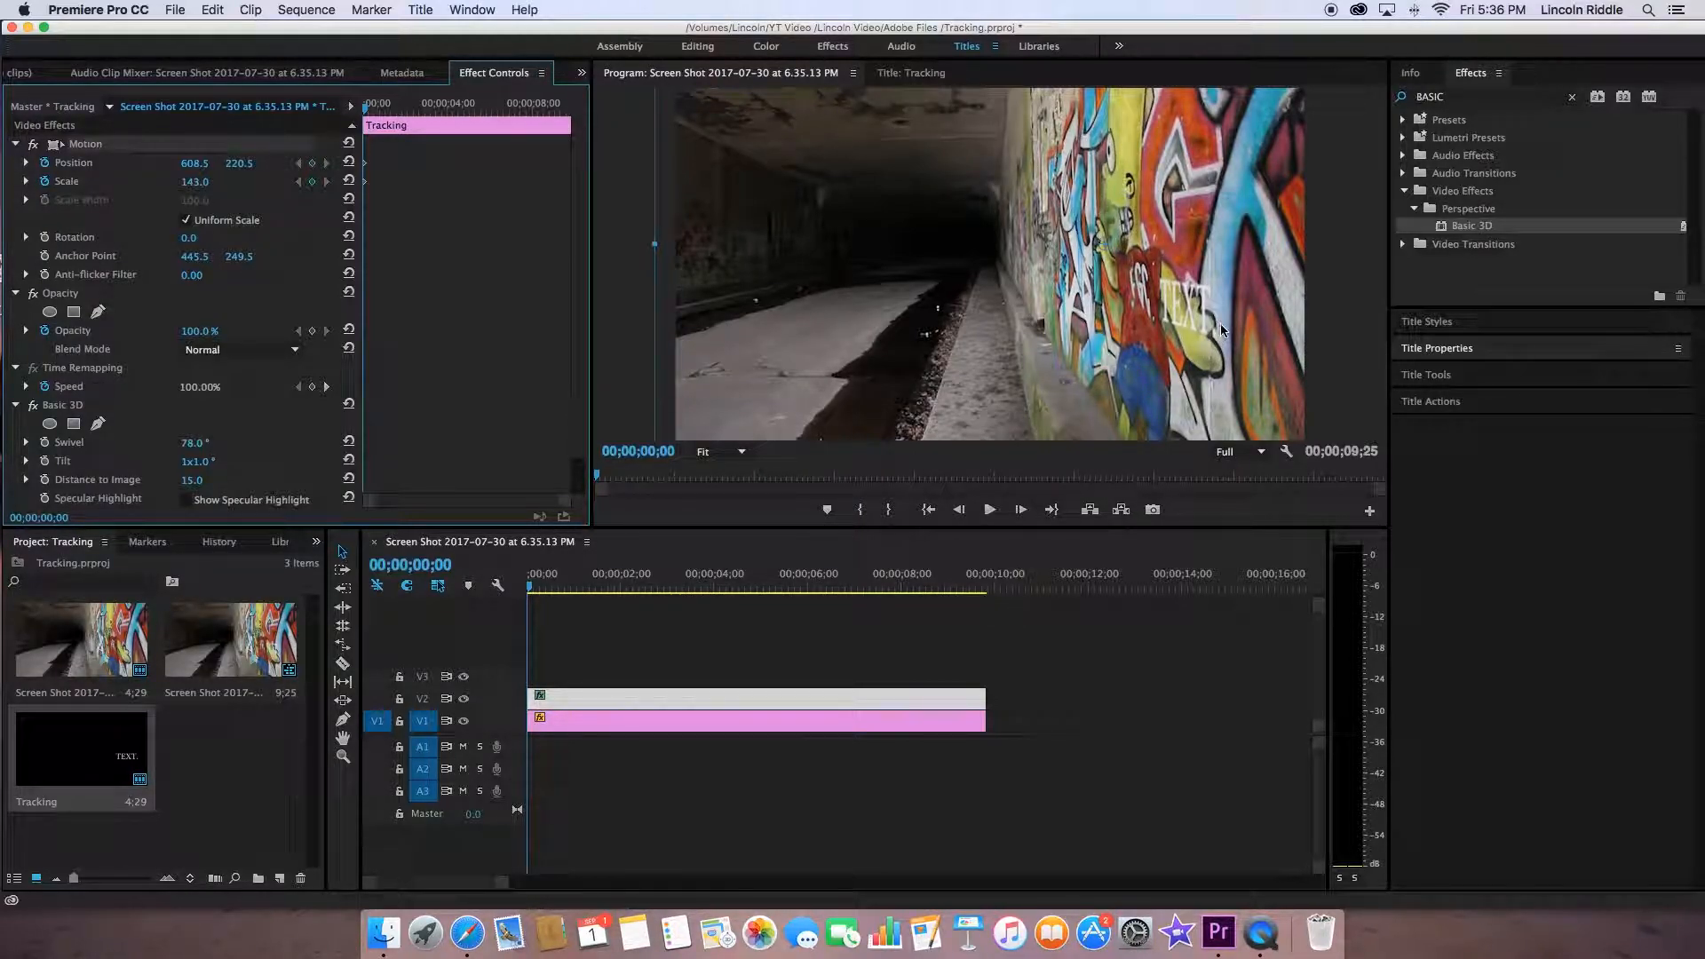
pyautogui.moveTo(1213, 341)
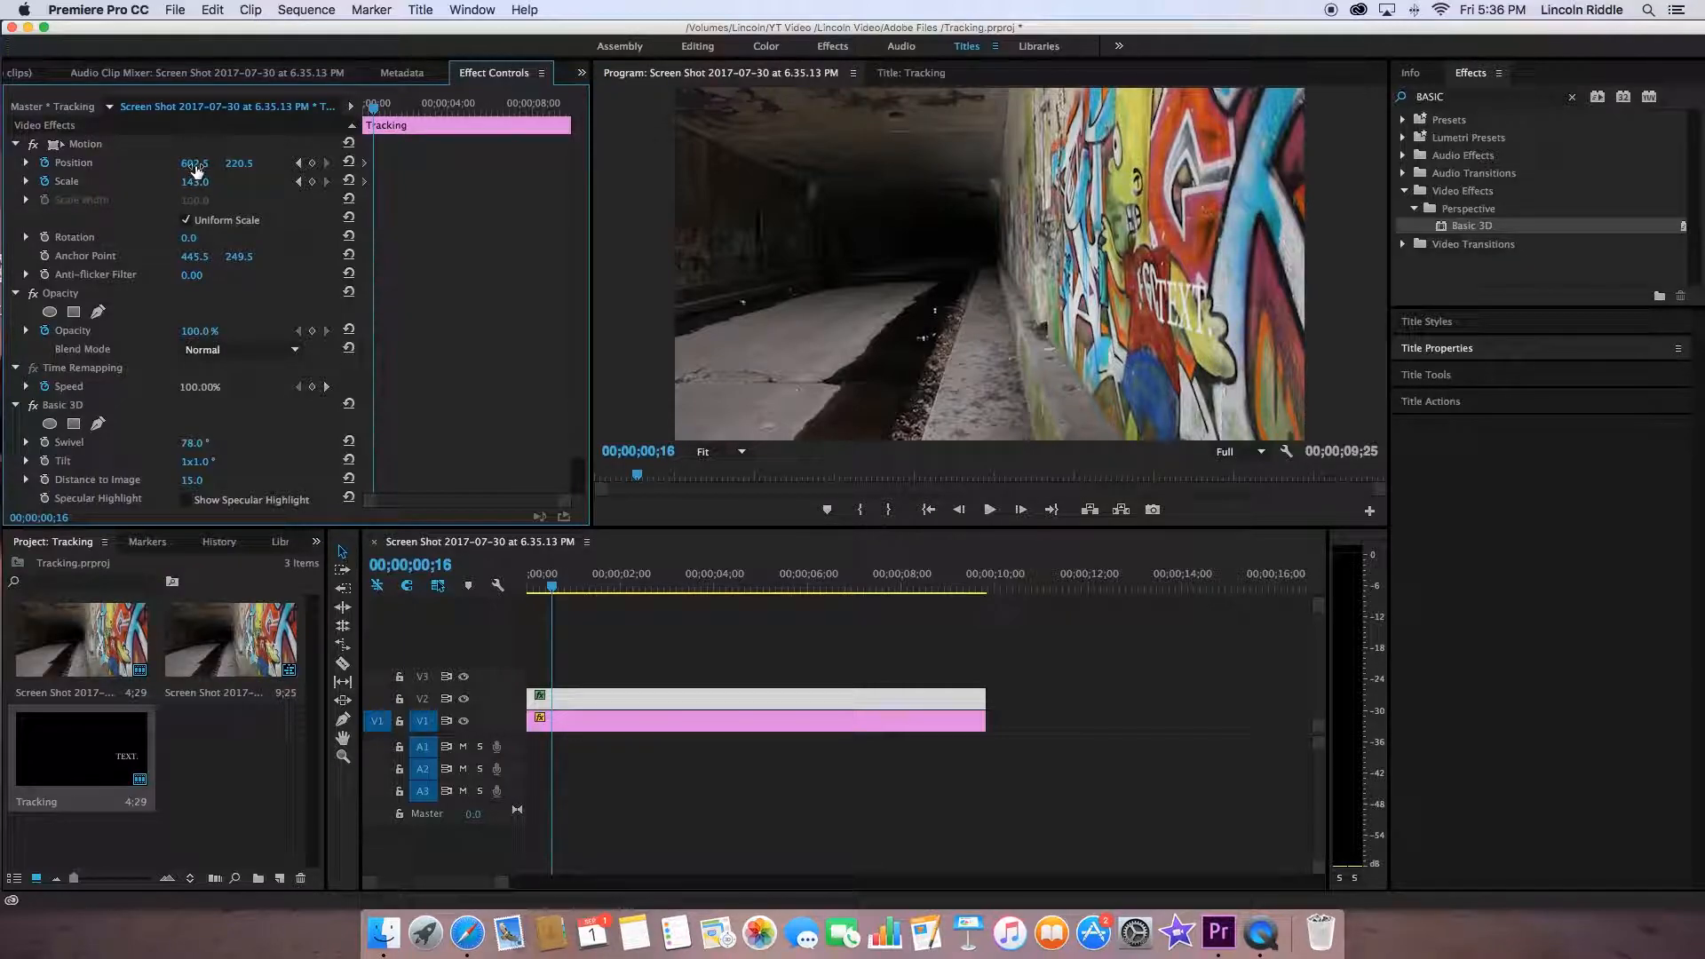
# Adjust Position X/Y frame by frame, keyframing the title onto the wall up to 00;00;02;18
pyautogui.moveTo(196, 163); pyautogui.dragTo(194, 163)
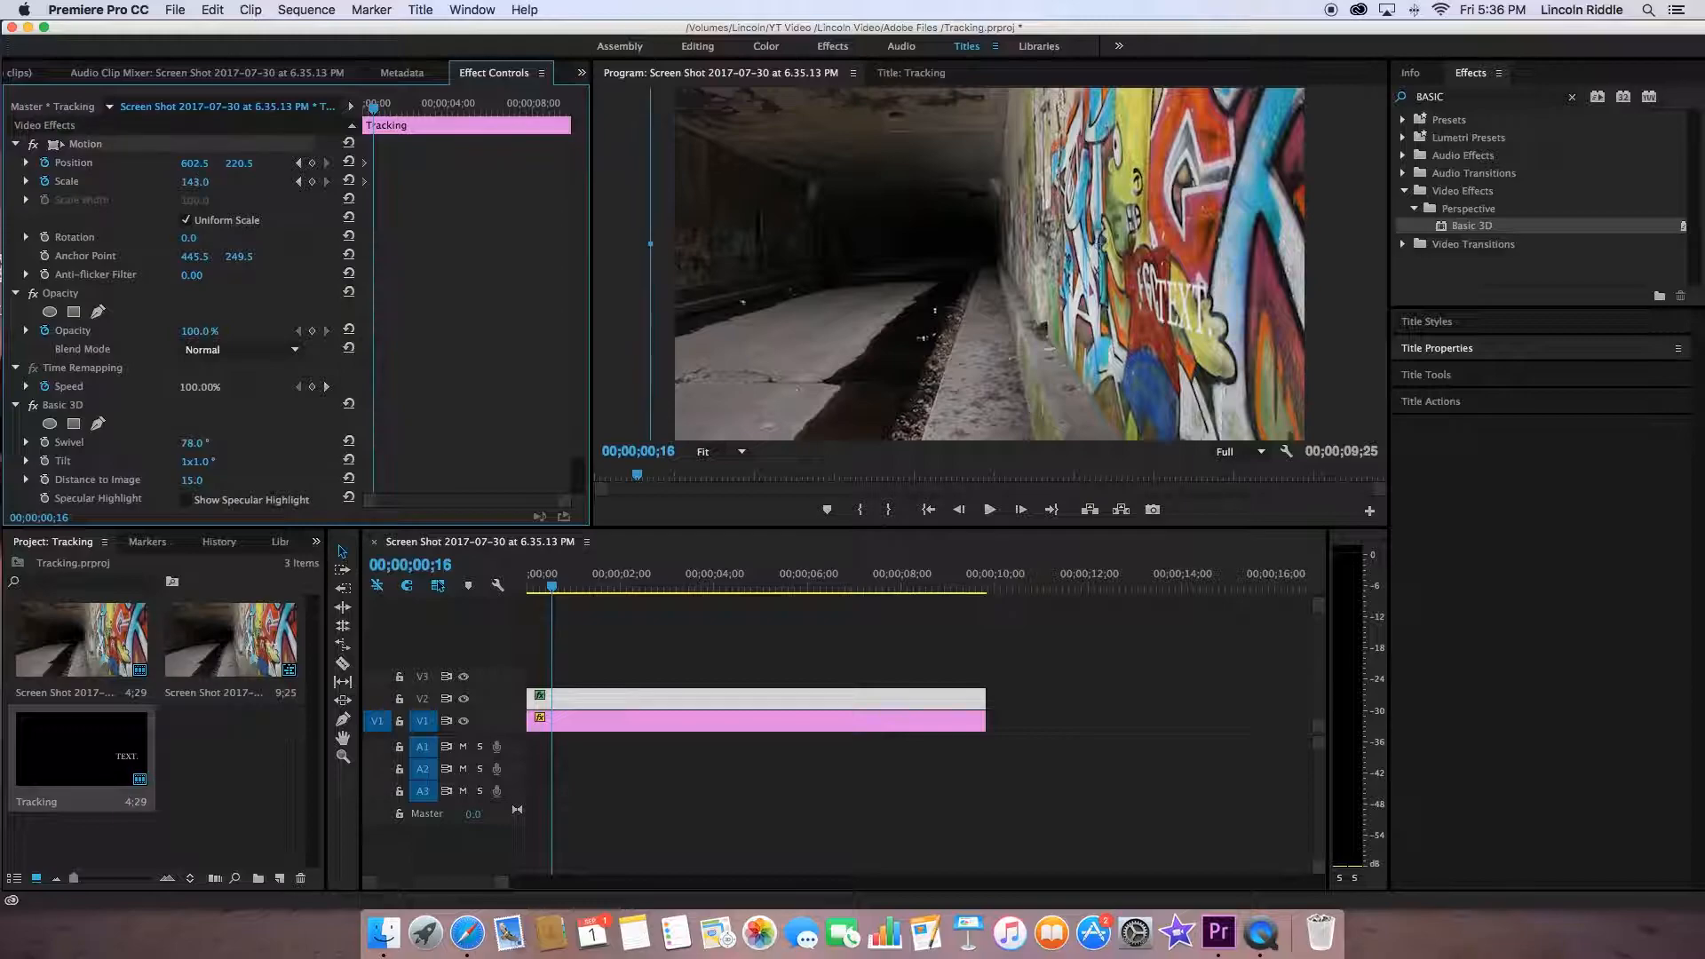
pyautogui.moveTo(195, 162); pyautogui.dragTo(207, 161)
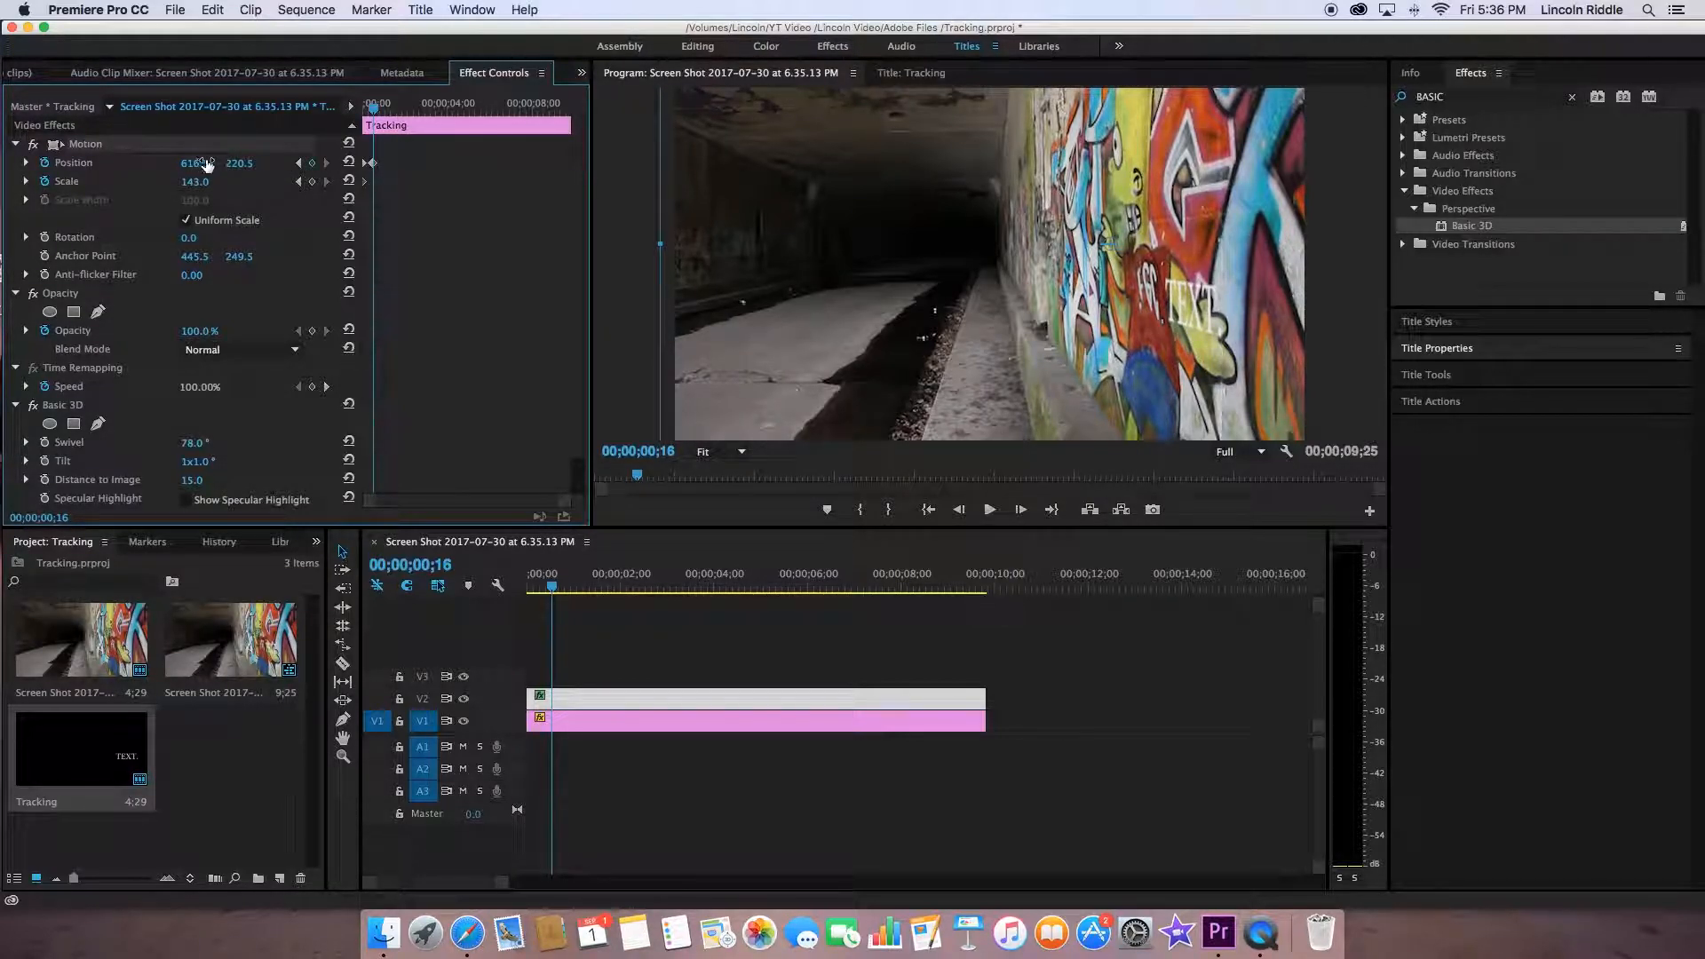
pyautogui.moveTo(237, 163); pyautogui.dragTo(236, 185)
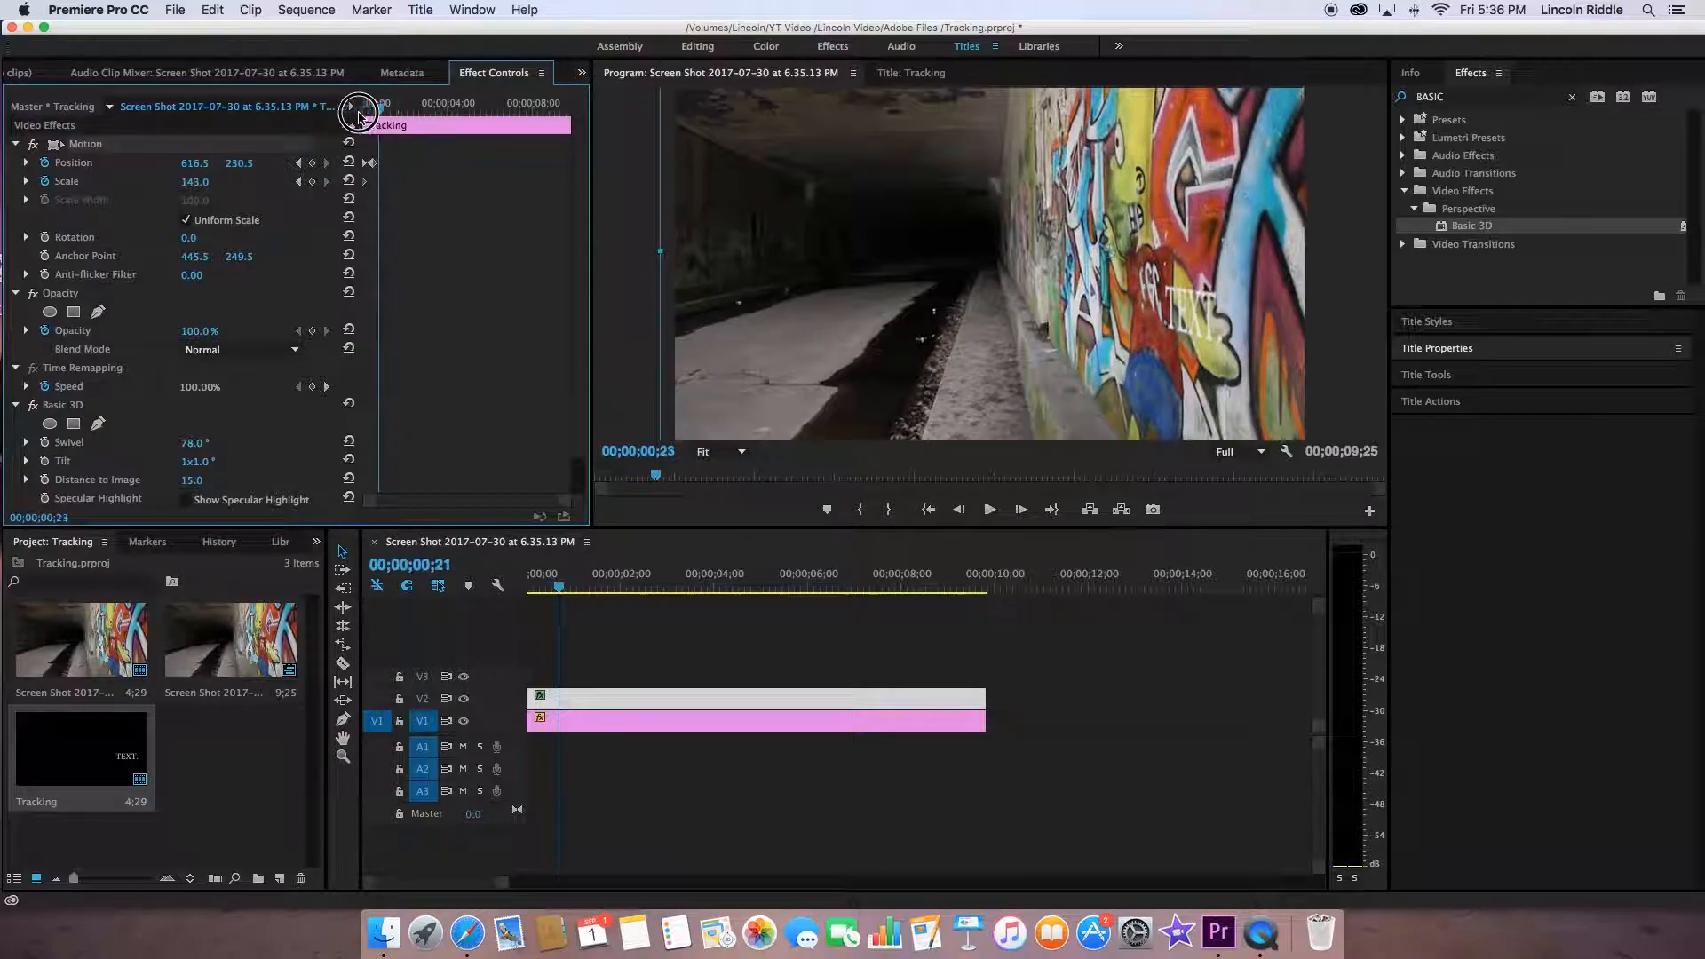
pyautogui.click(987, 510)
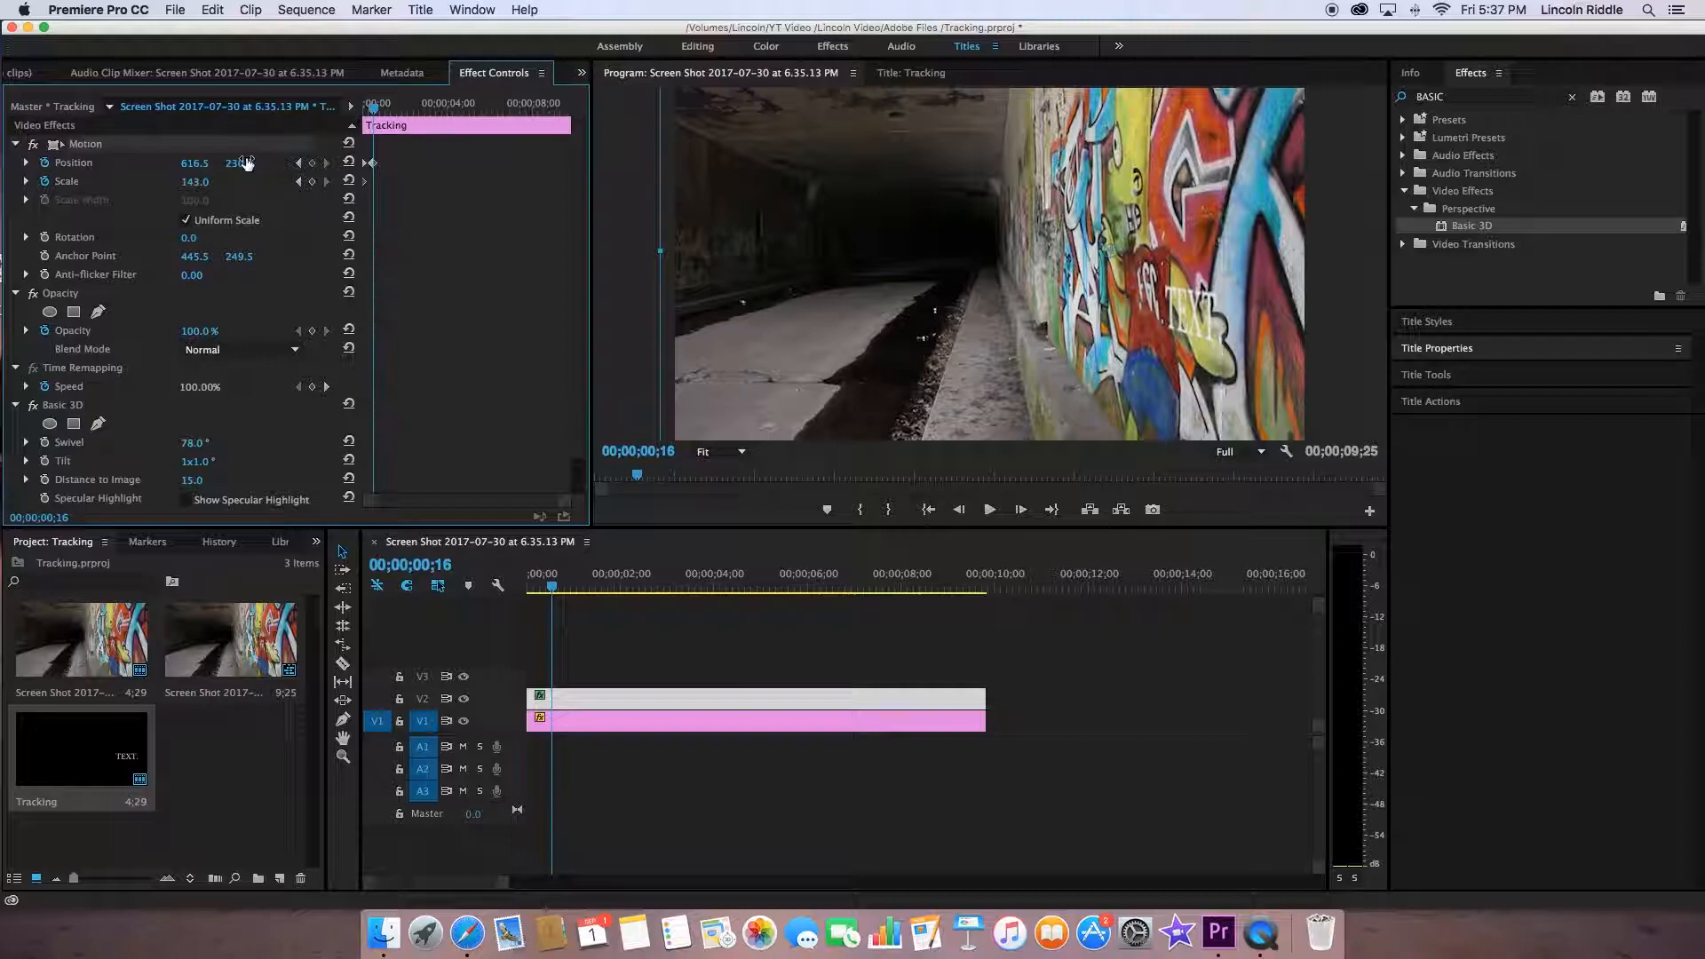
pyautogui.doubleClick(243, 164)
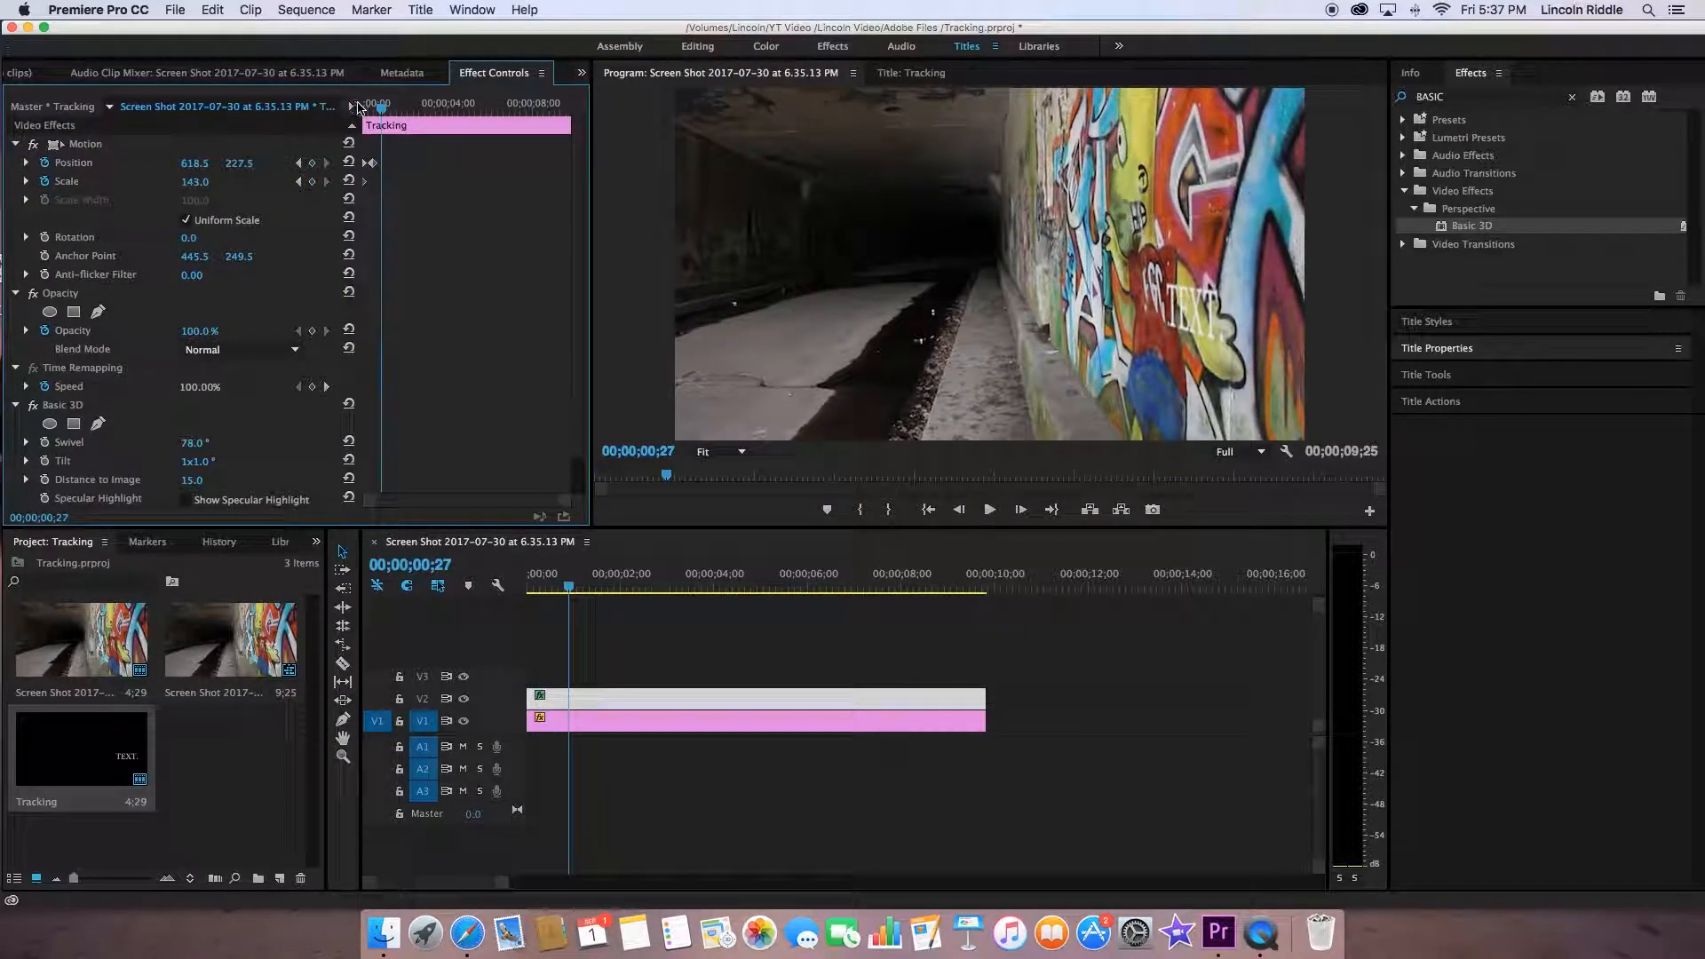
pyautogui.click(987, 510)
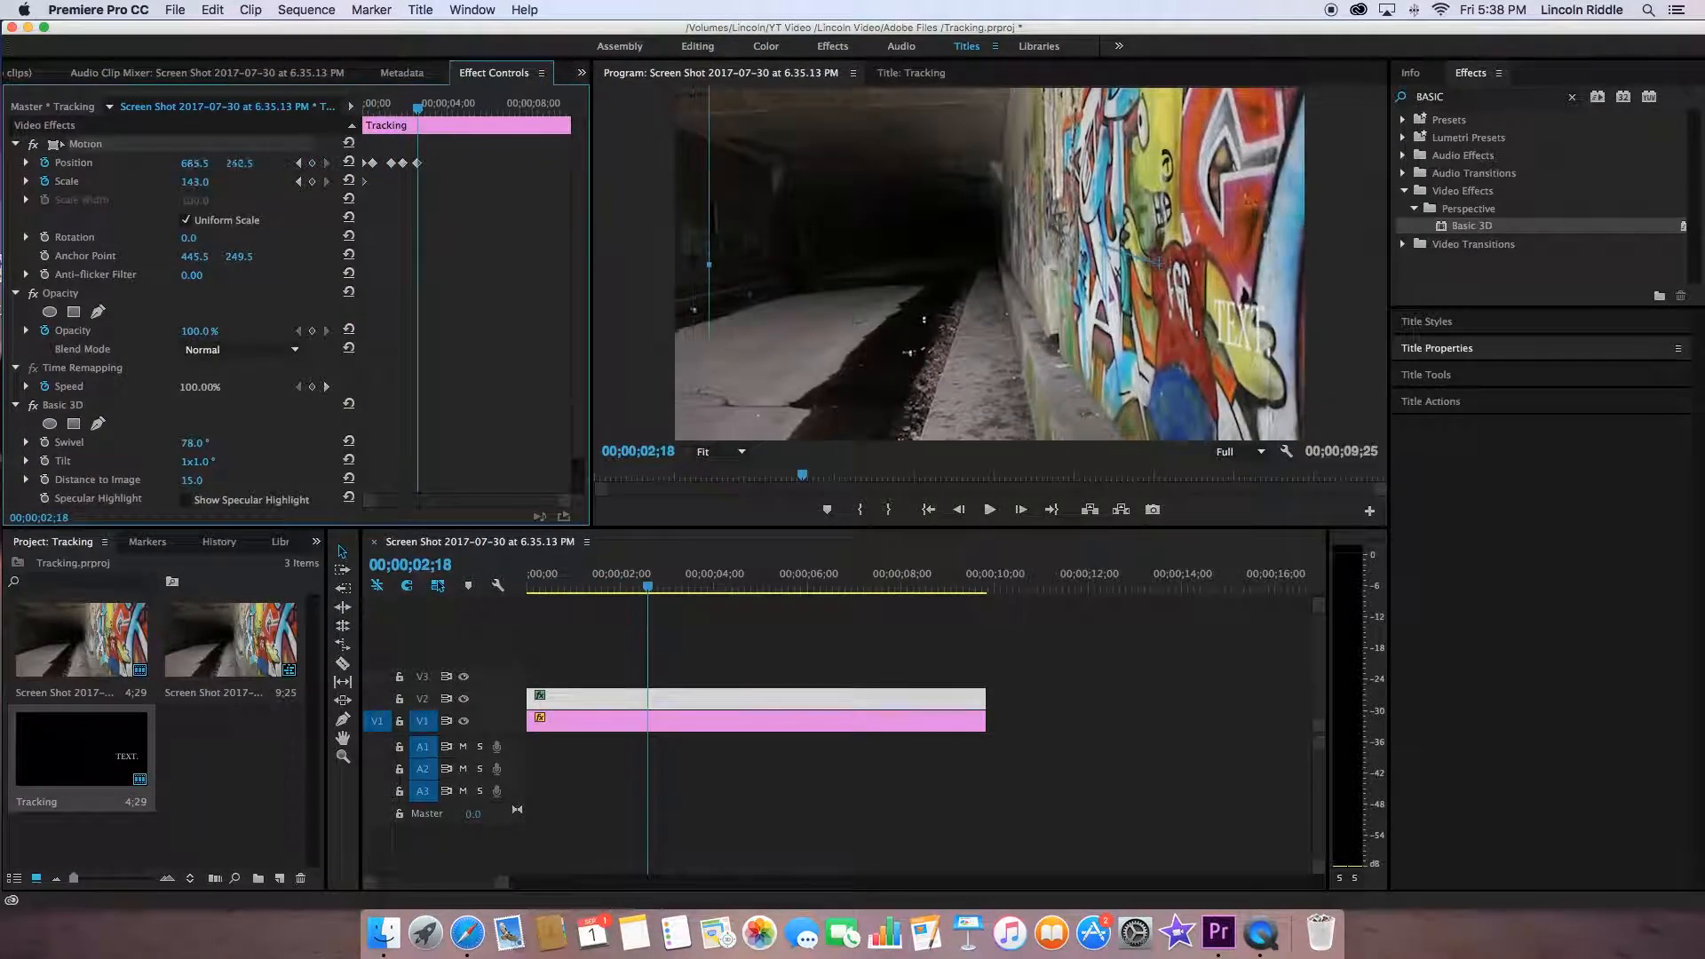
# Advance through the clip adding Position keyframes out to 00;00;05;16
pyautogui.click(989, 510)
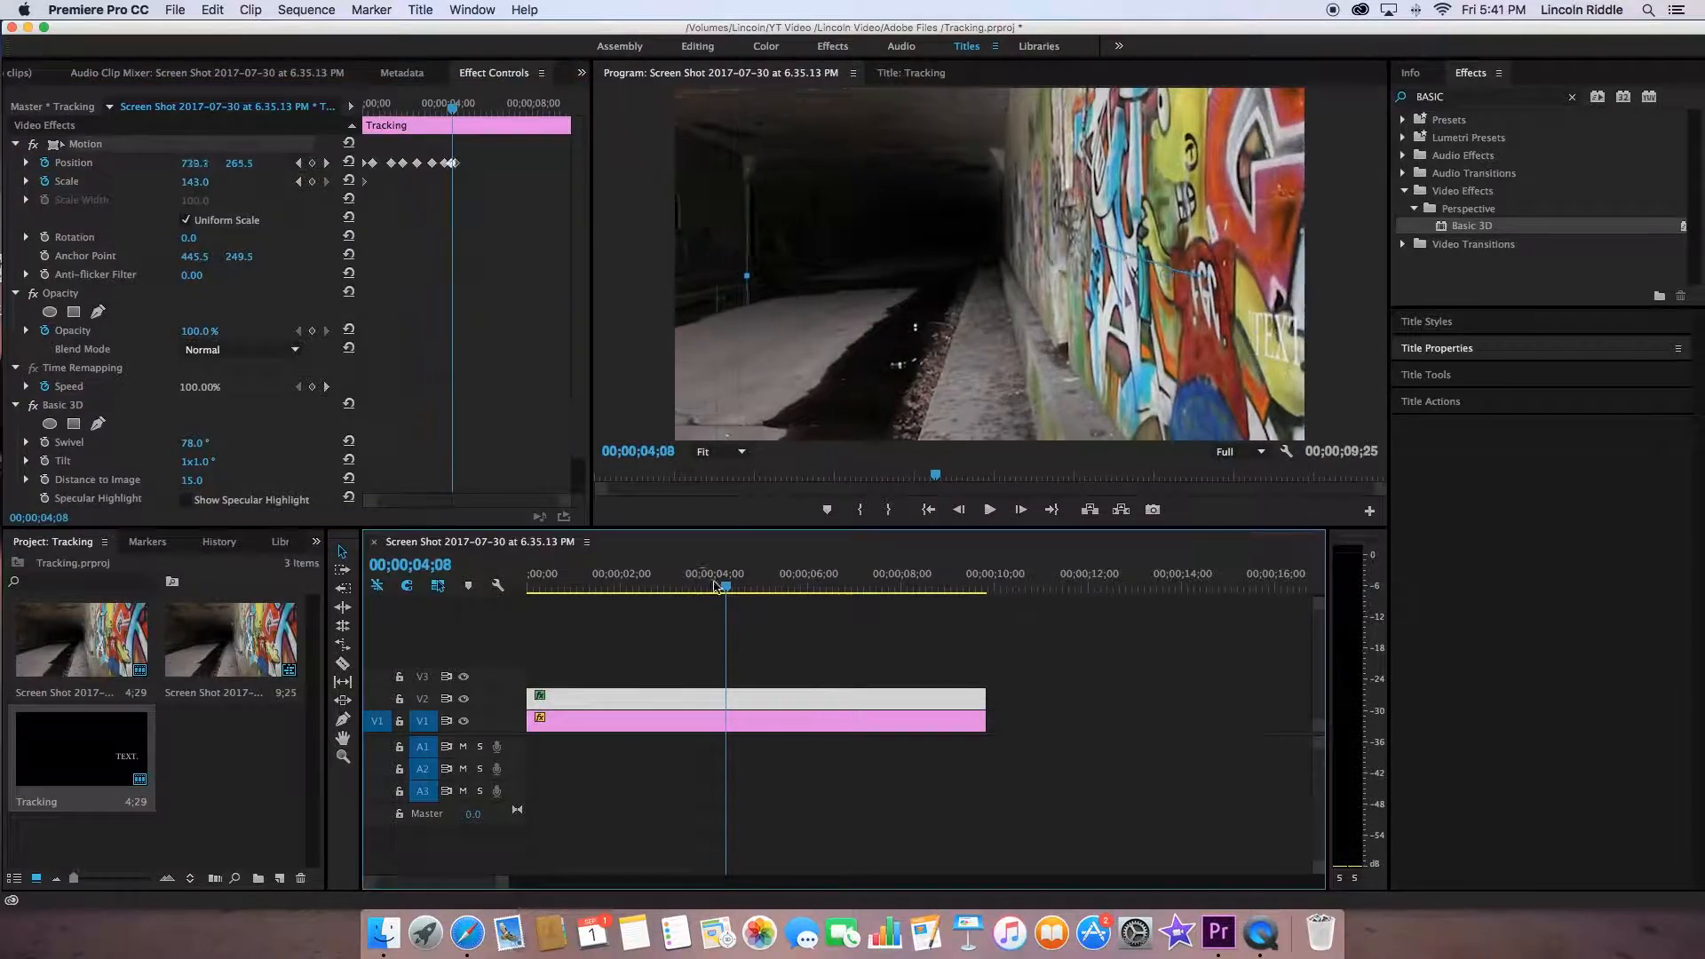
pyautogui.click(988, 509)
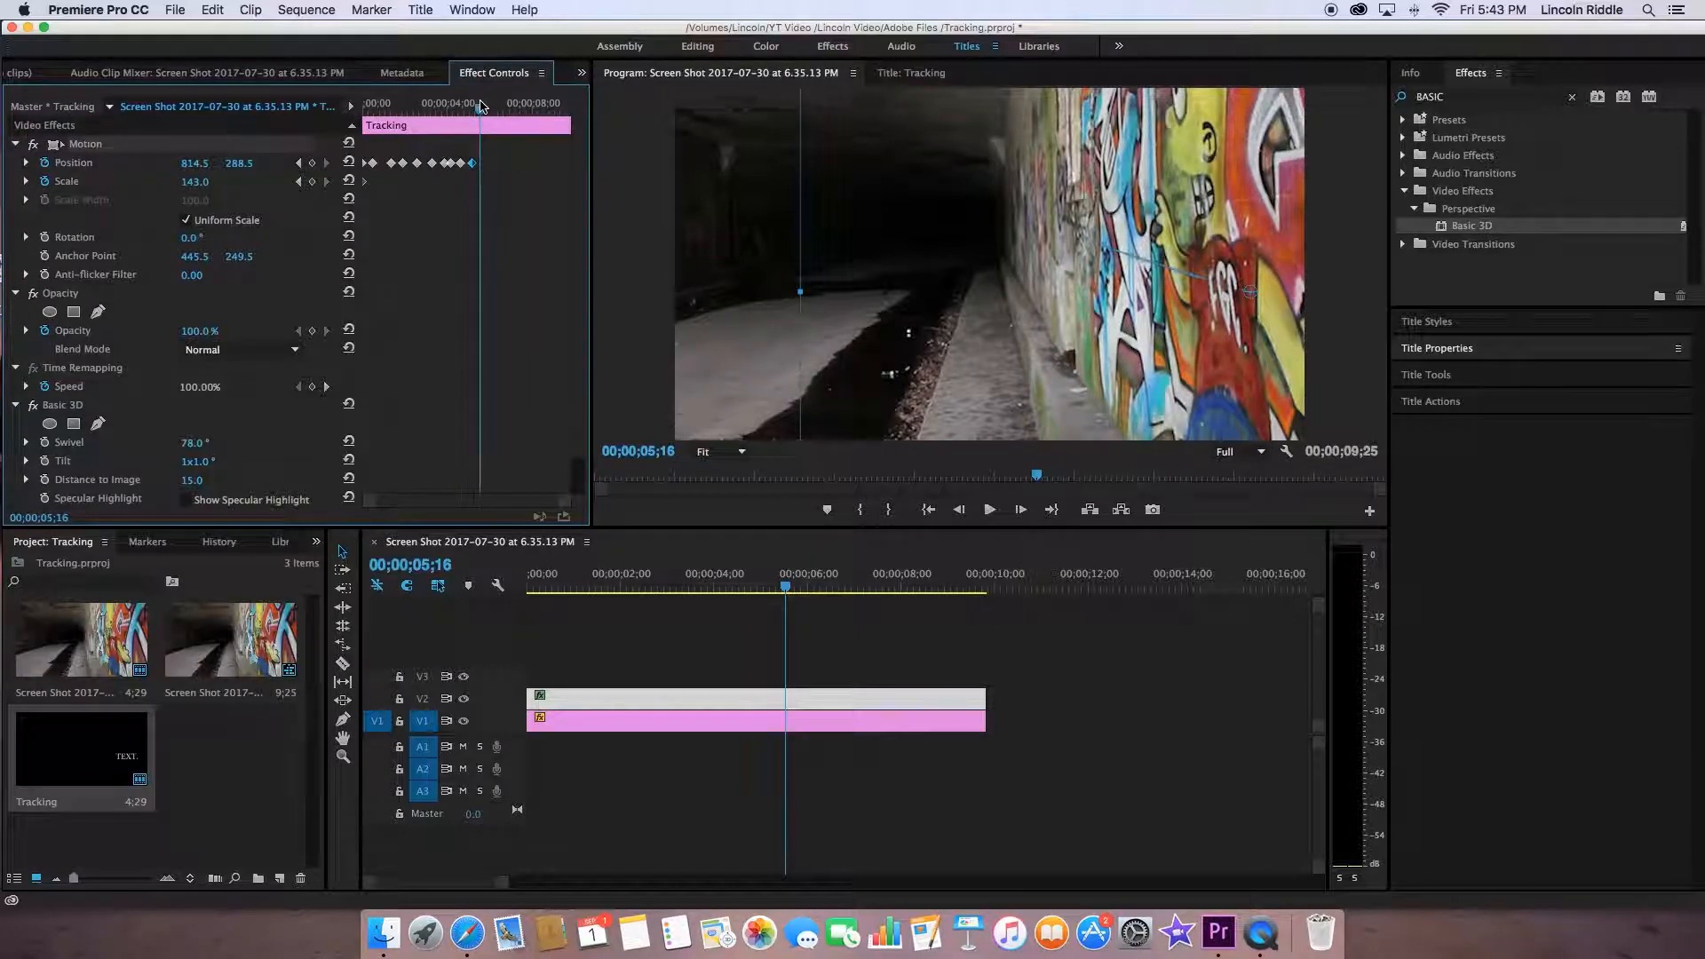
pyautogui.click(987, 510)
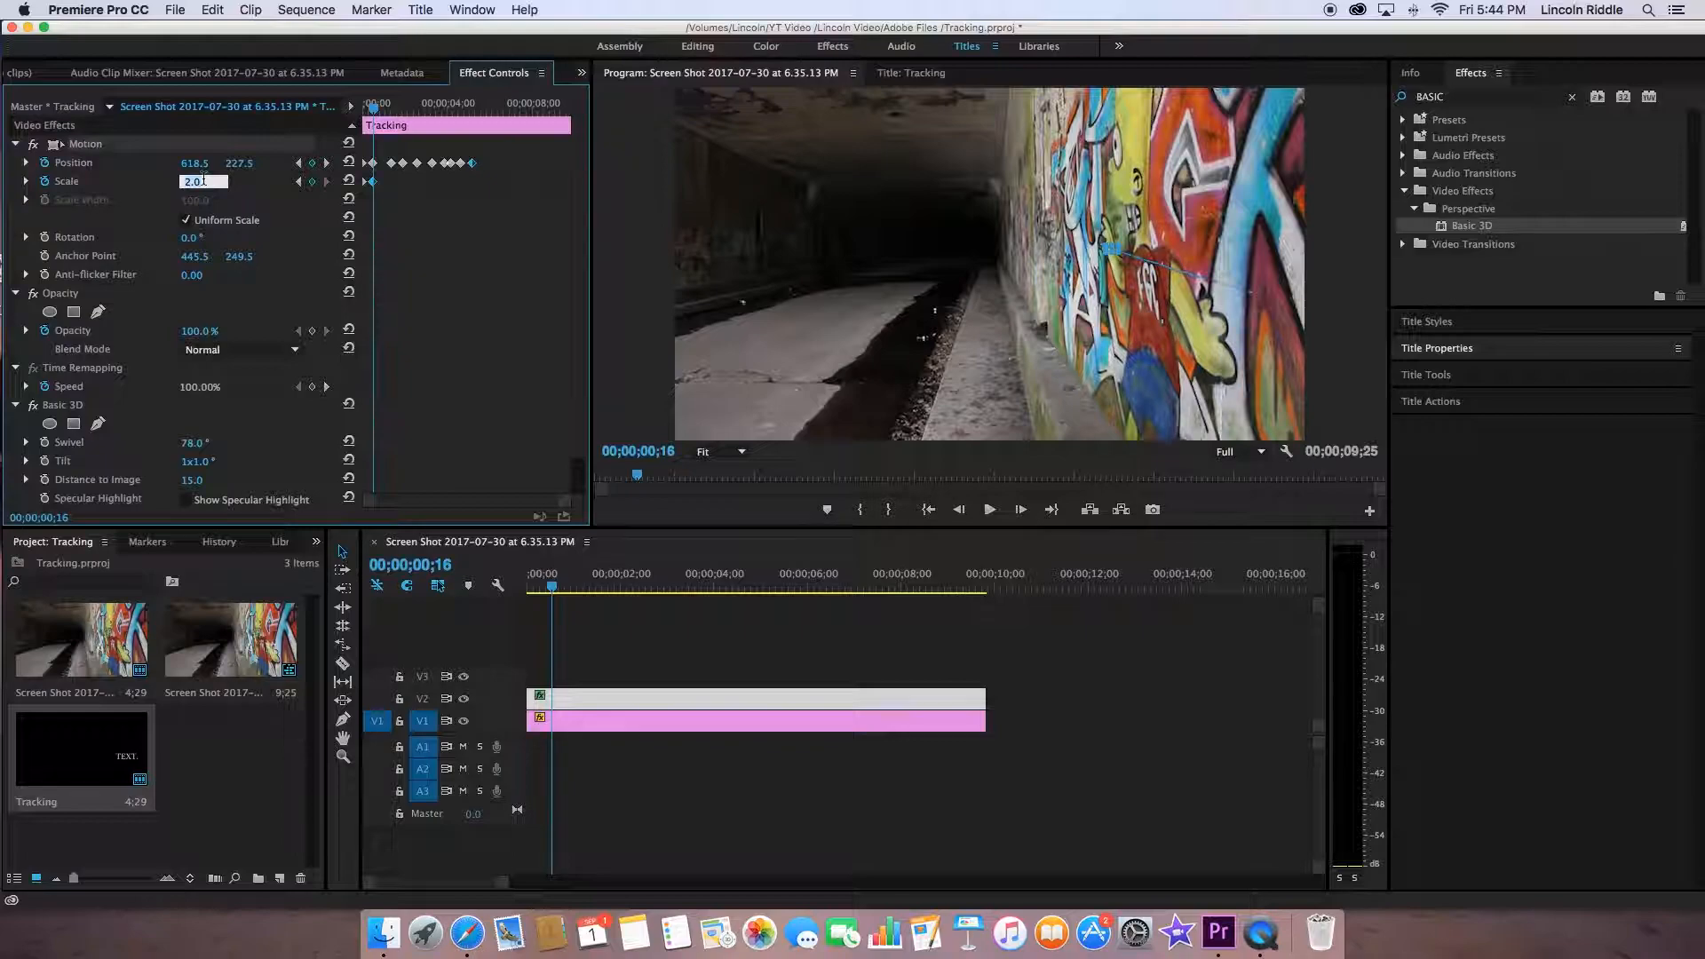
# Enable Scale keyframing with a value of 145 and match it across the tracked stretch
pyautogui.write('145')
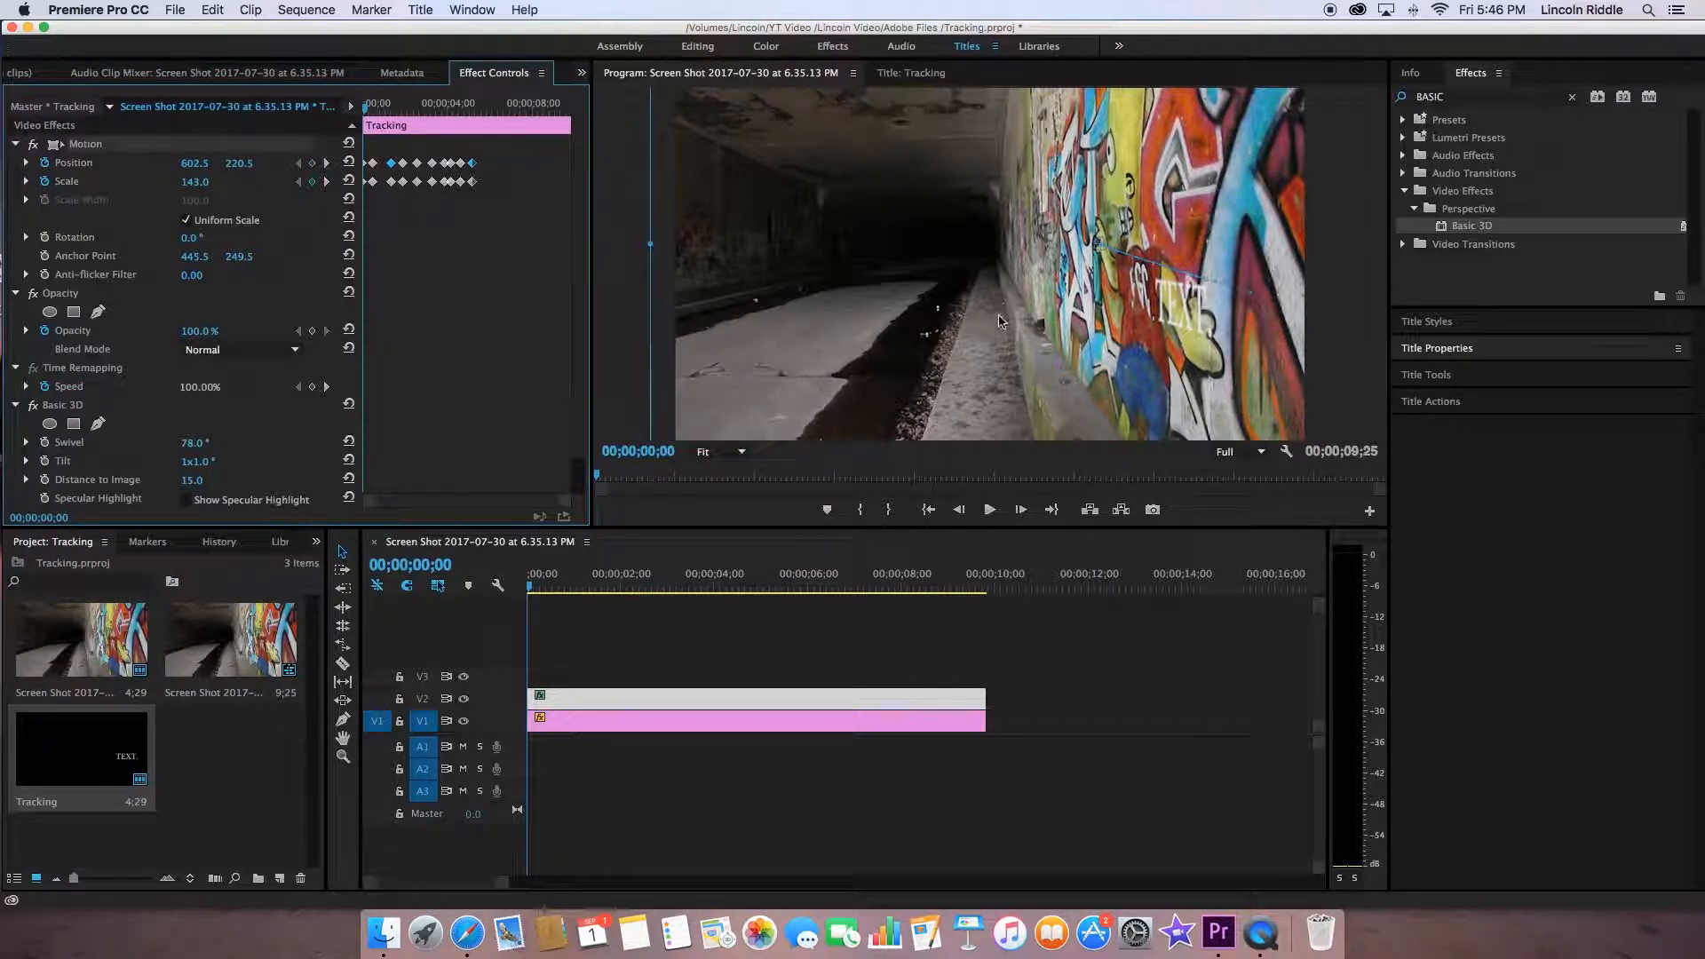
pyautogui.moveTo(879, 352)
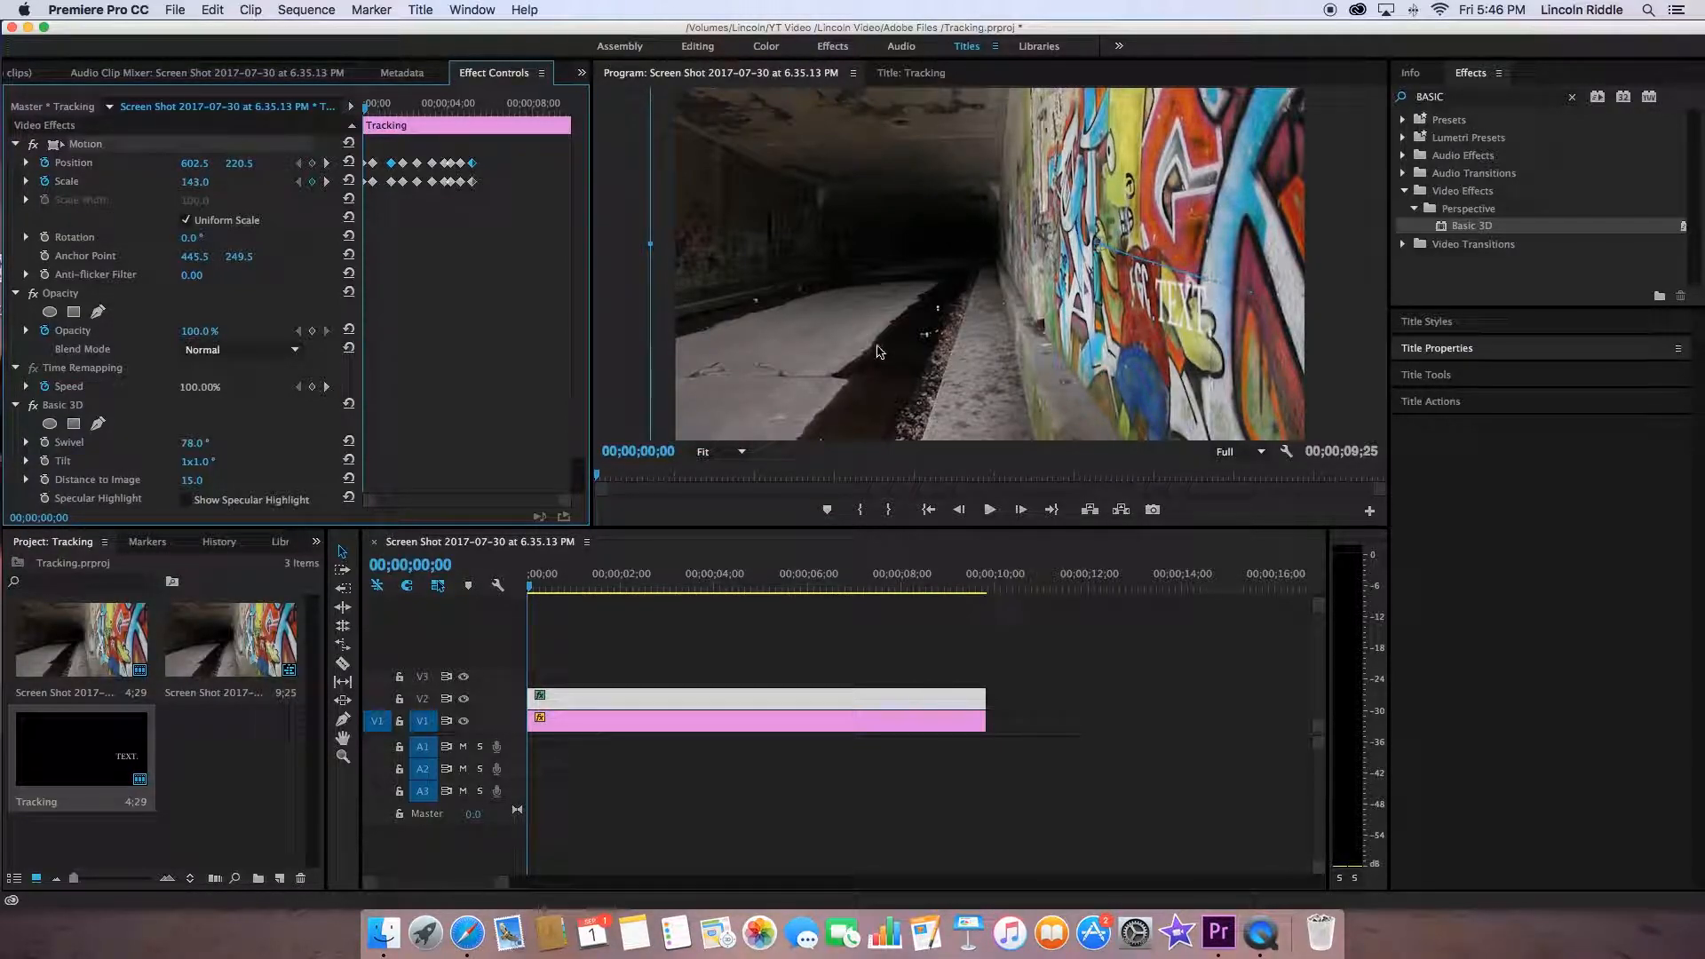
pyautogui.moveTo(1005, 321)
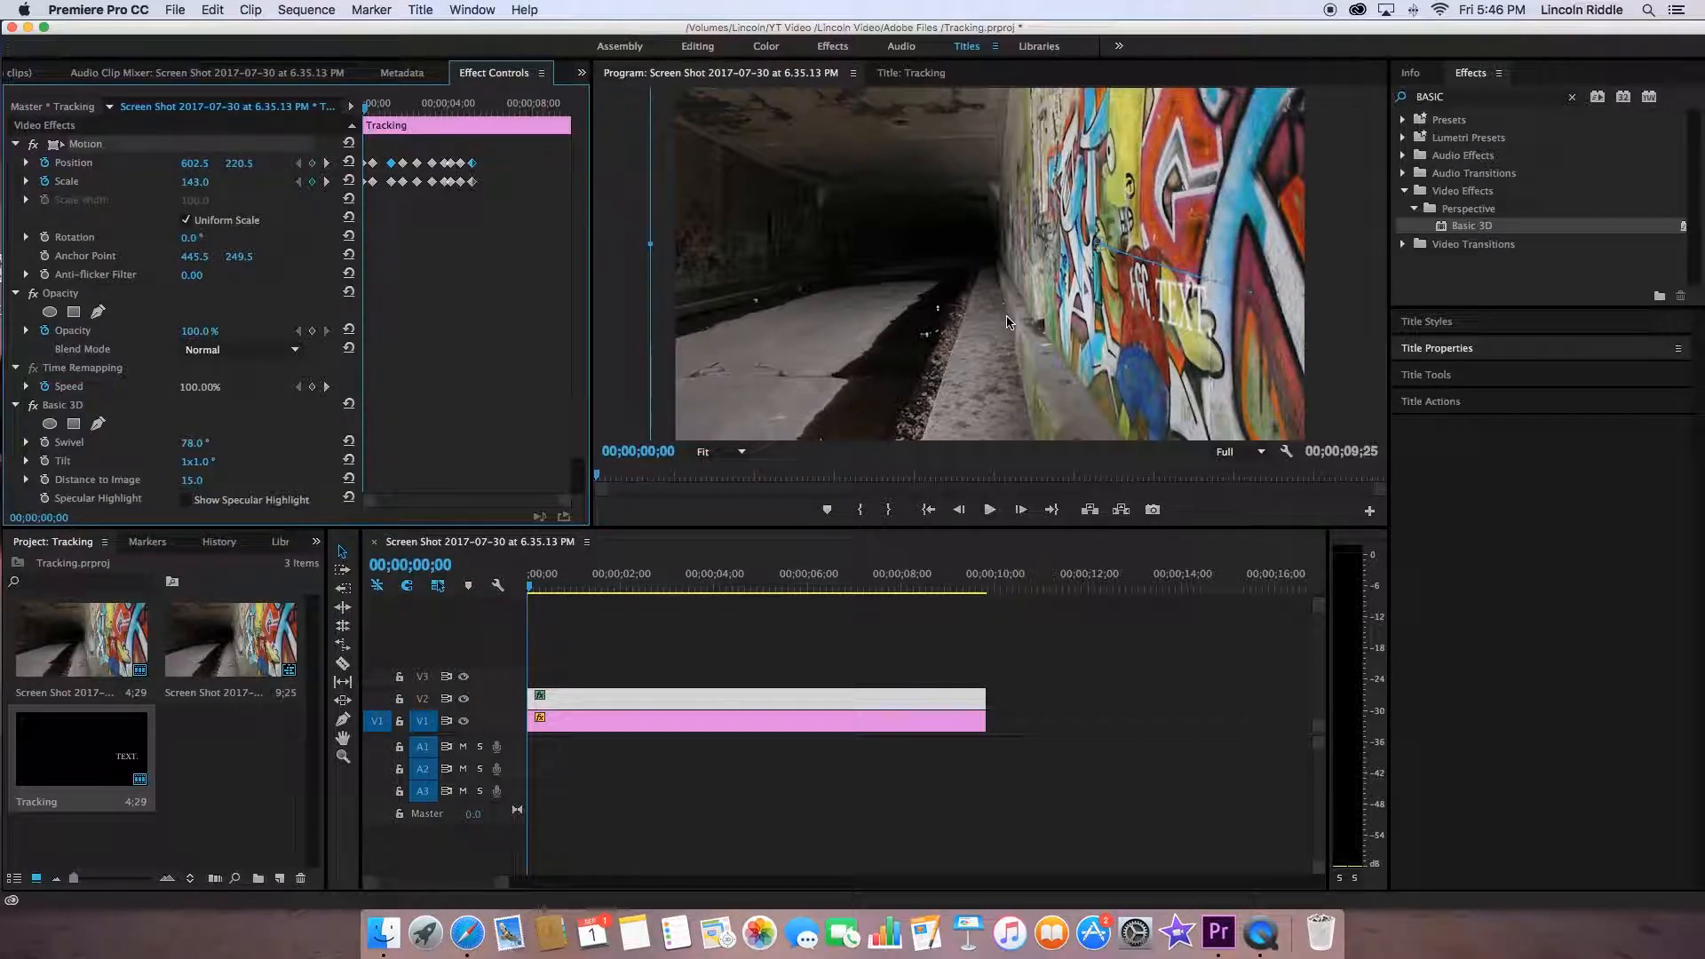
pyautogui.moveTo(1010, 337)
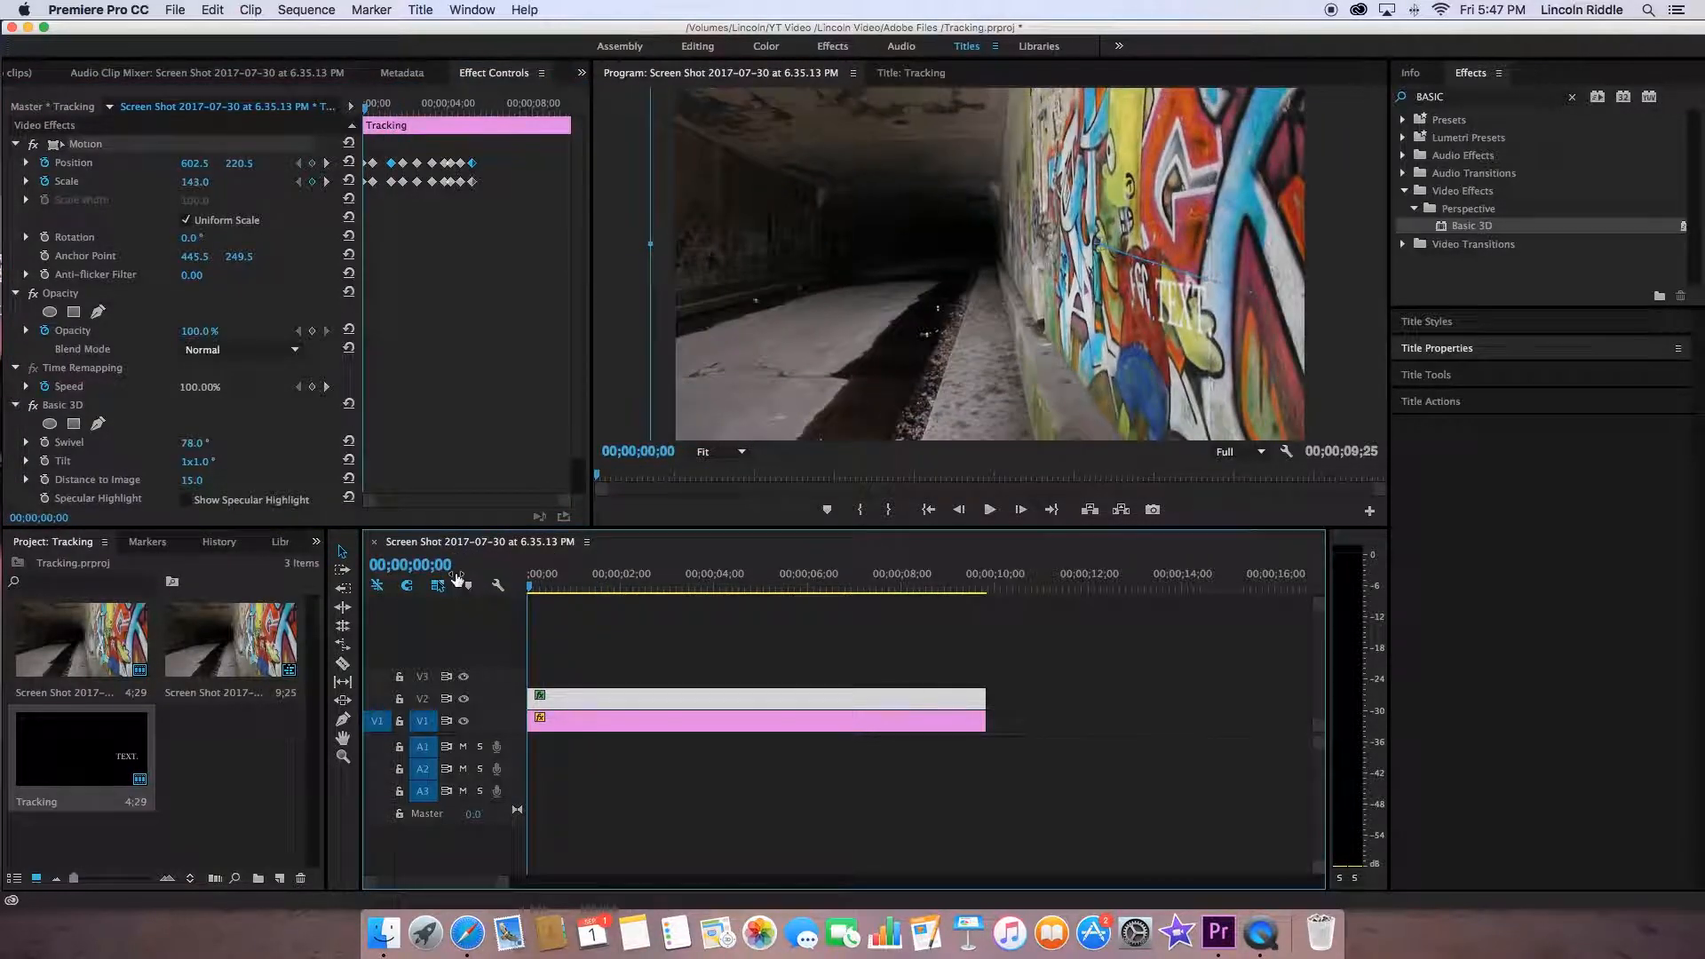
# Play the sequence to watch the title follow the tunnel wall
pyautogui.click(988, 510)
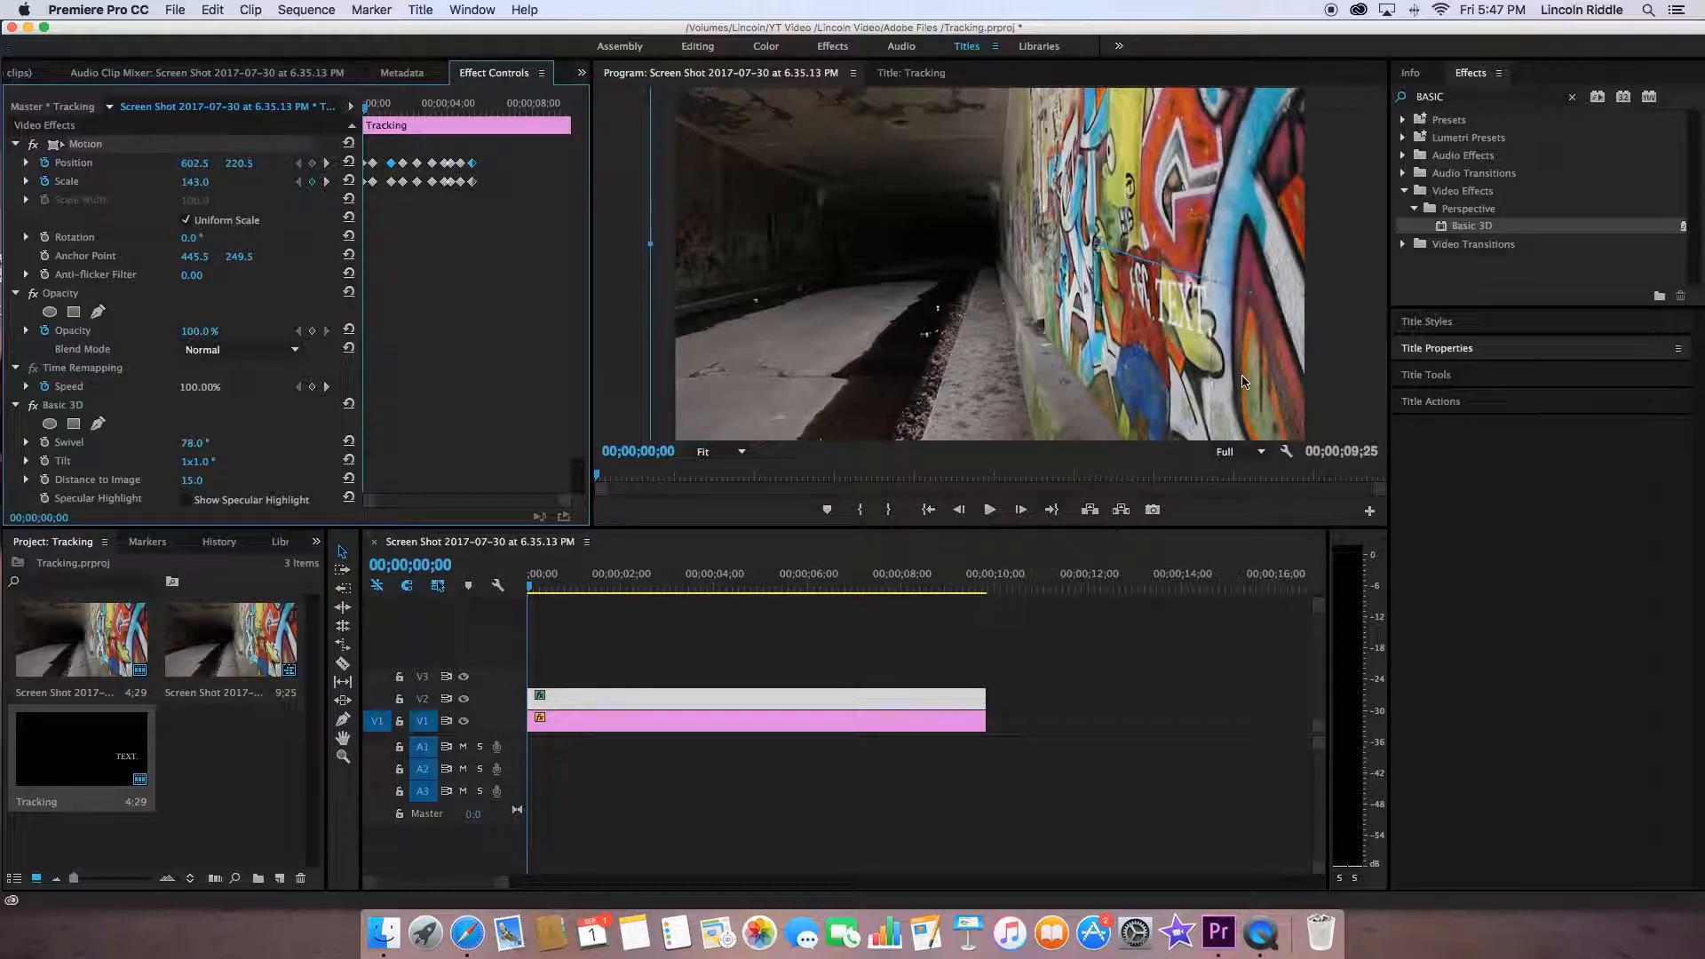
pyautogui.moveTo(517, 170)
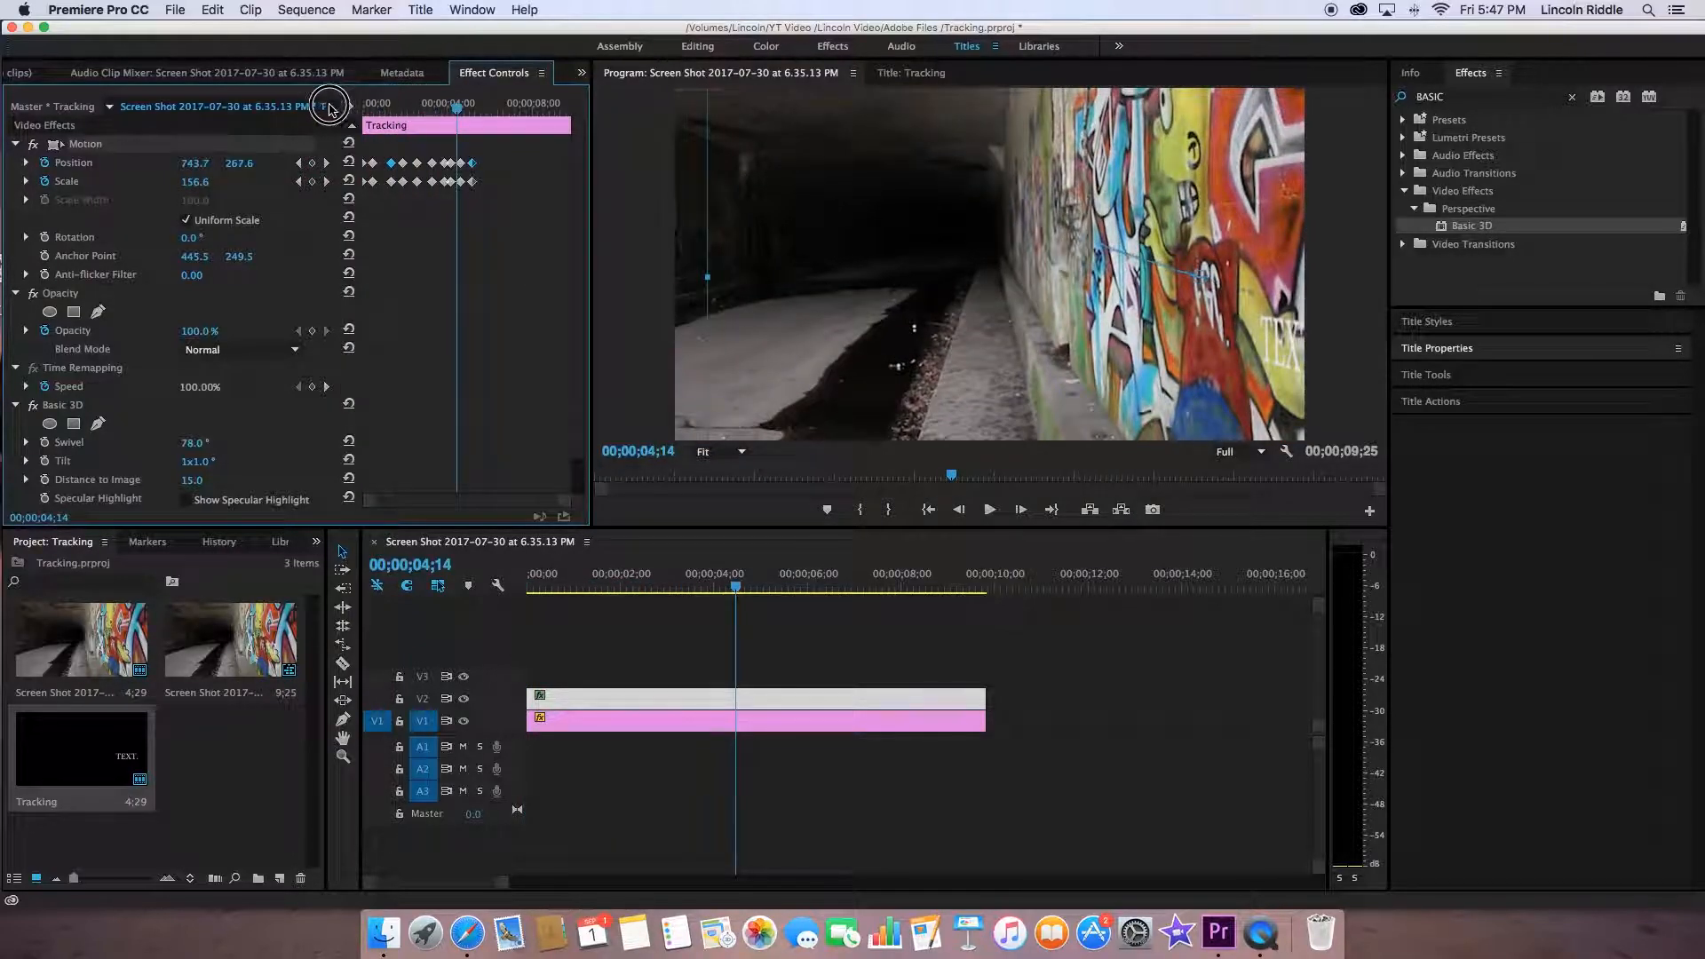
# Scrub the Effect Controls ruler to review the animation, ending at 00;00;00;00
pyautogui.click(987, 510)
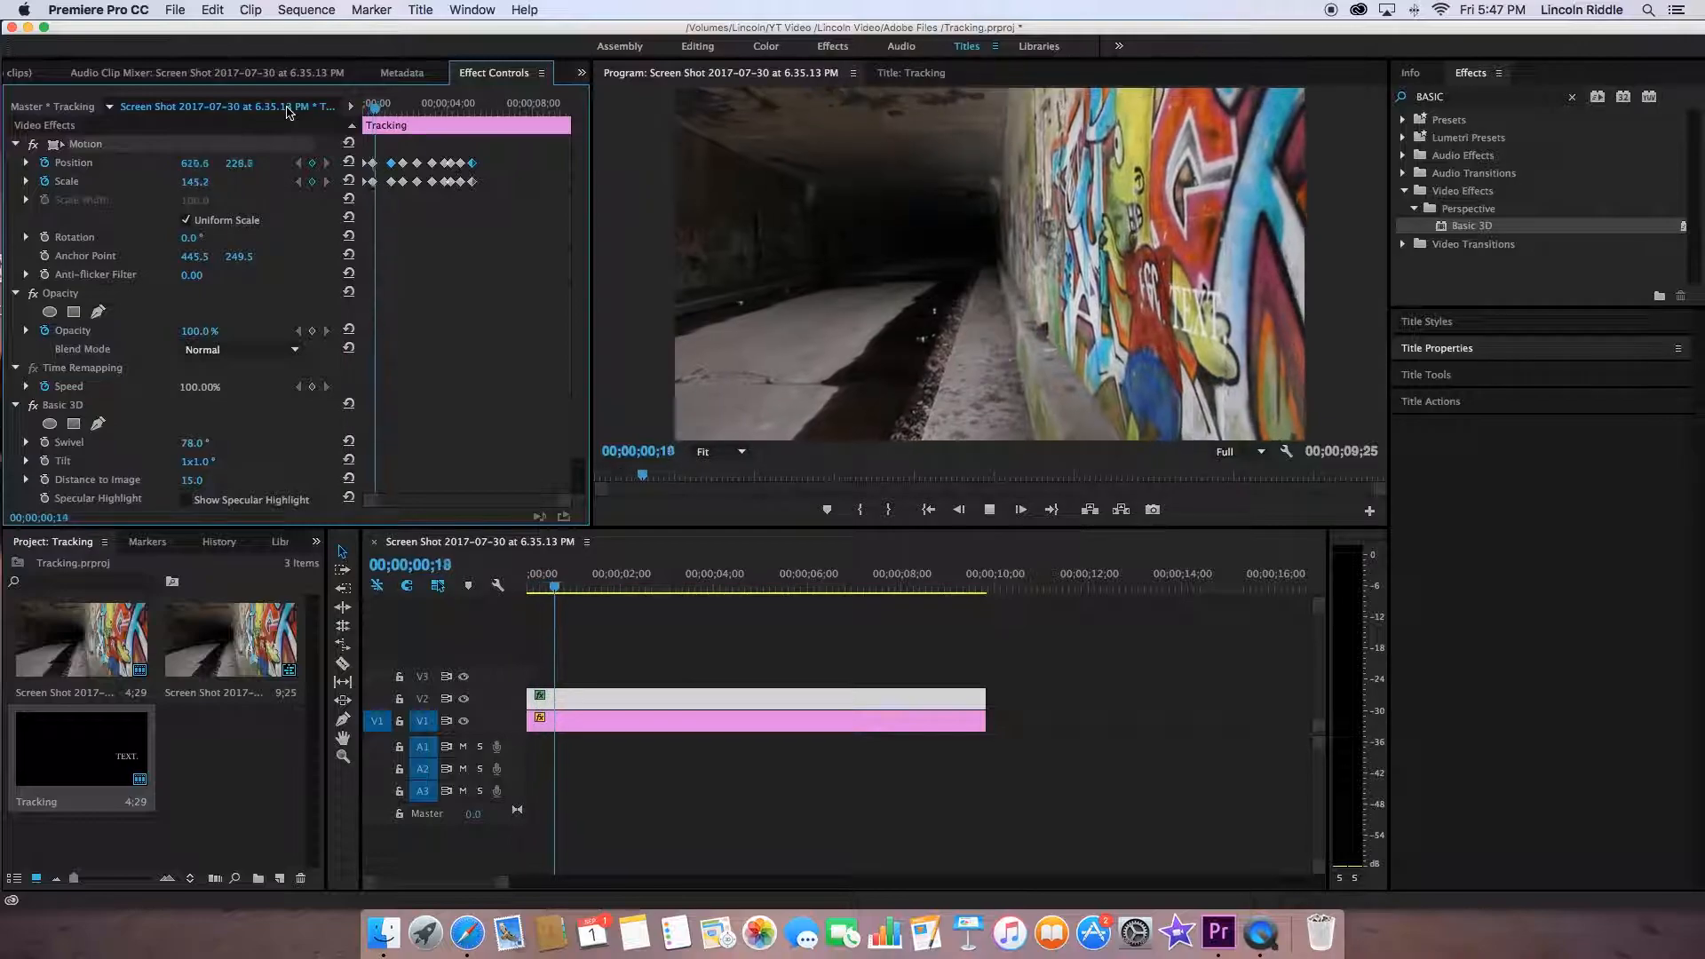
pyautogui.click(705, 573)
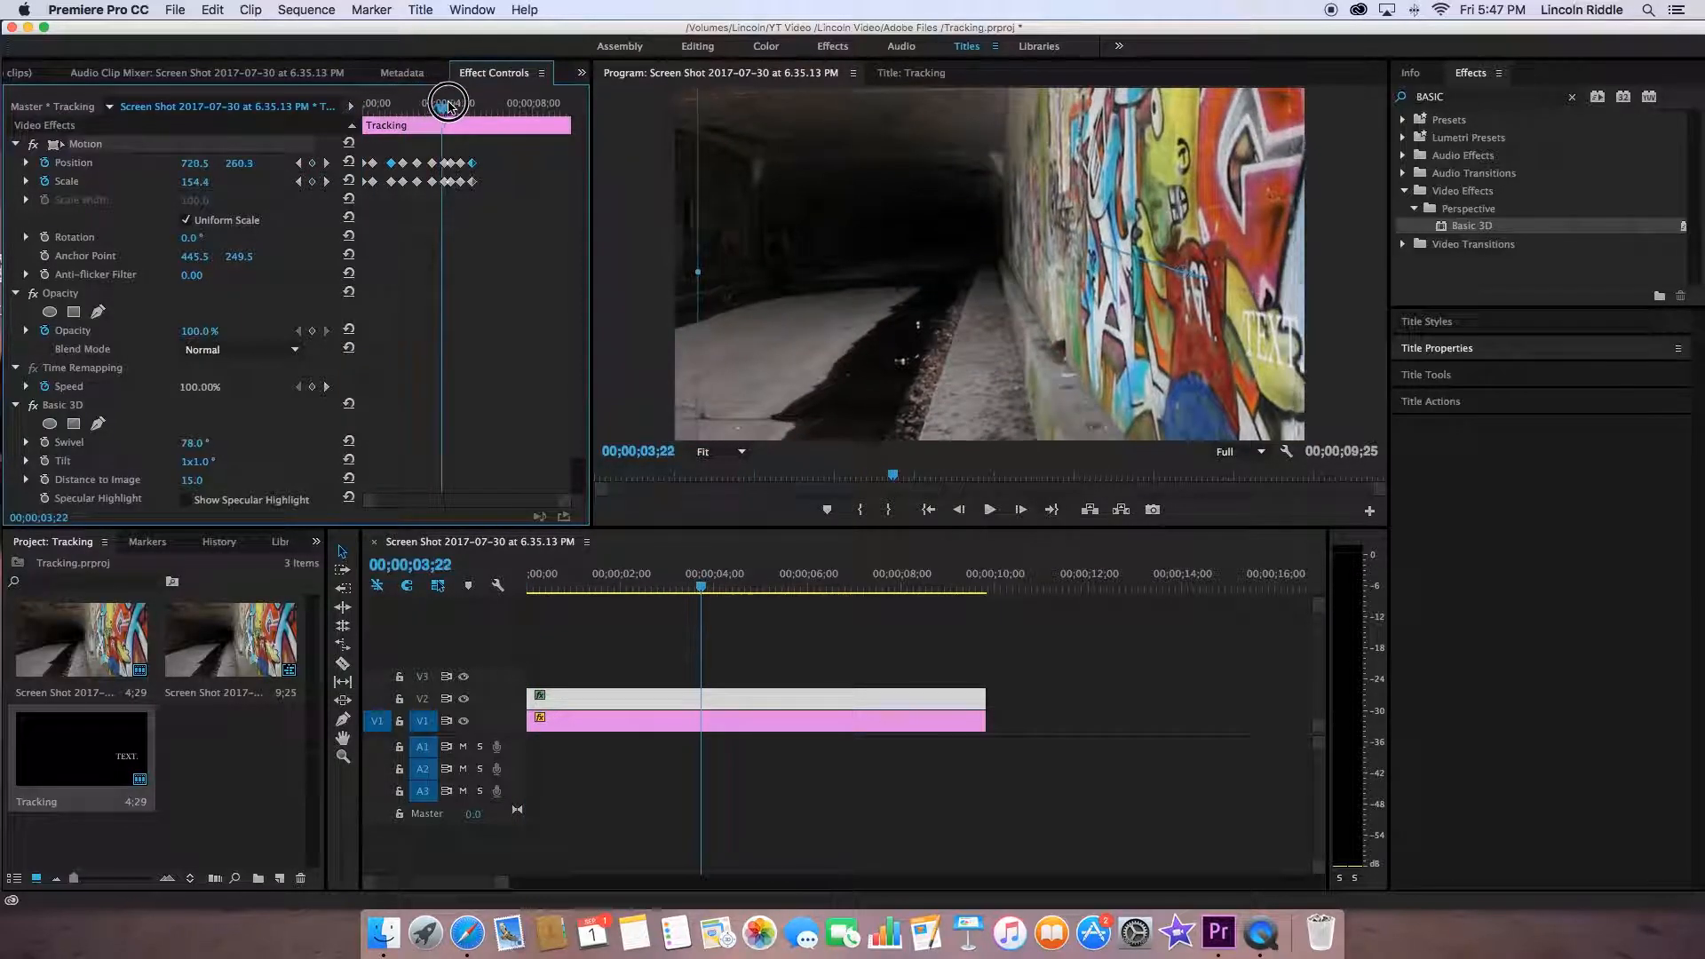
pyautogui.moveTo(445, 103); pyautogui.dragTo(467, 103)
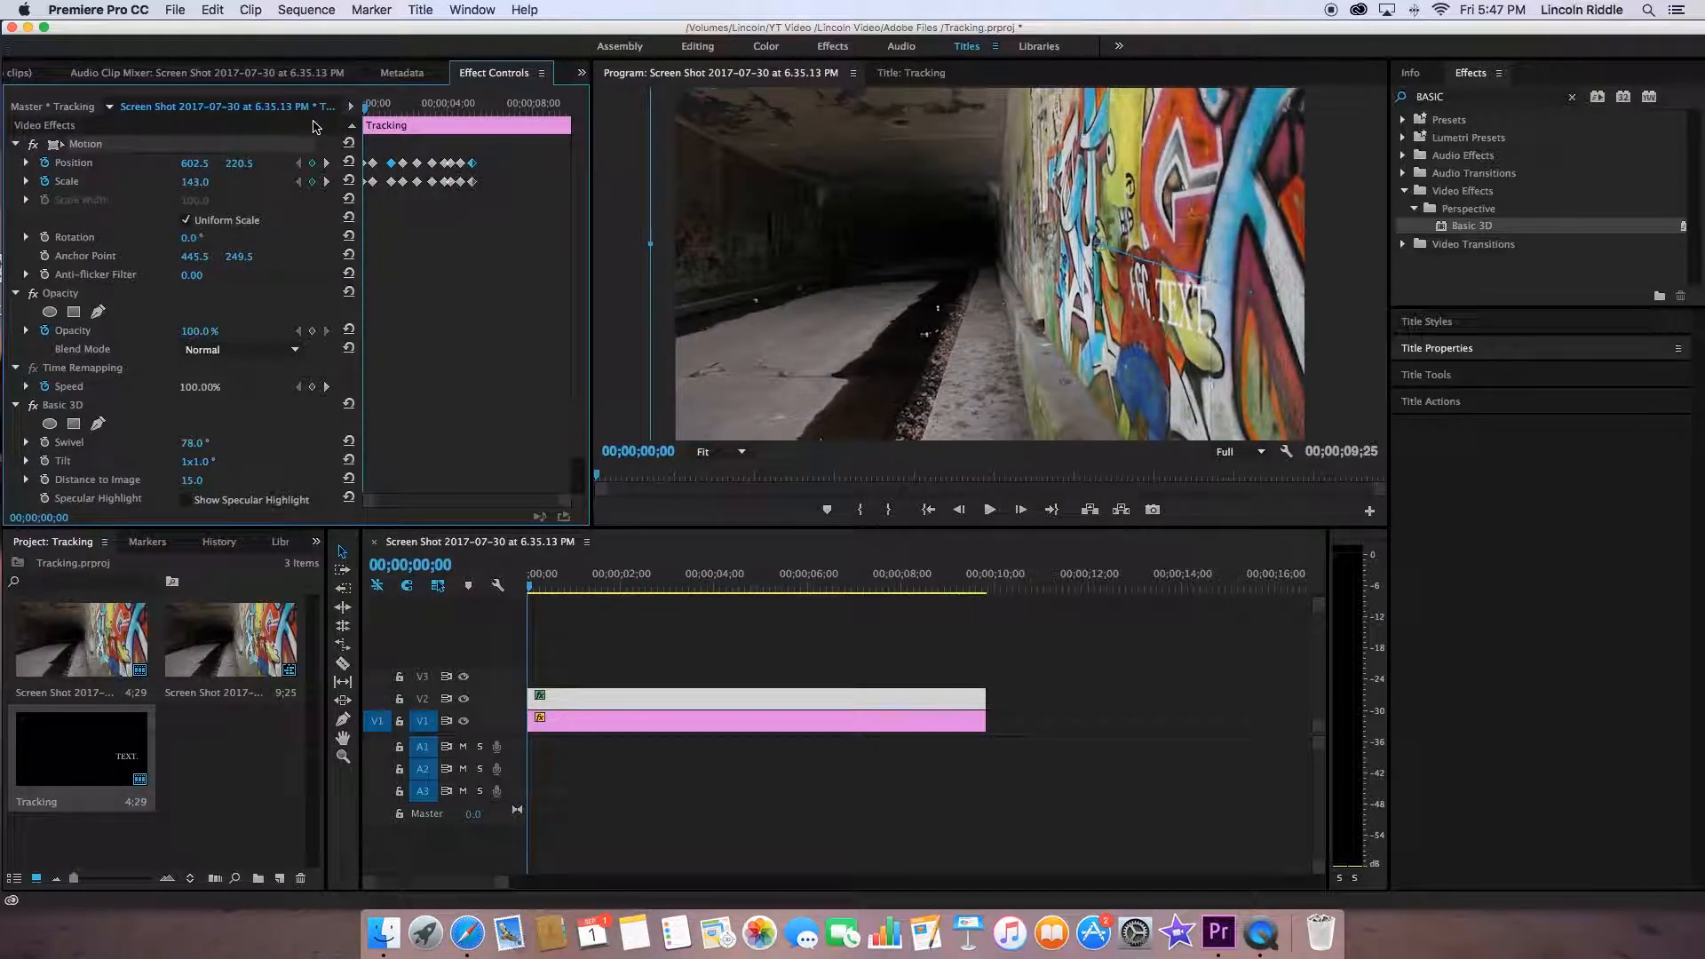
pyautogui.moveTo(364, 149)
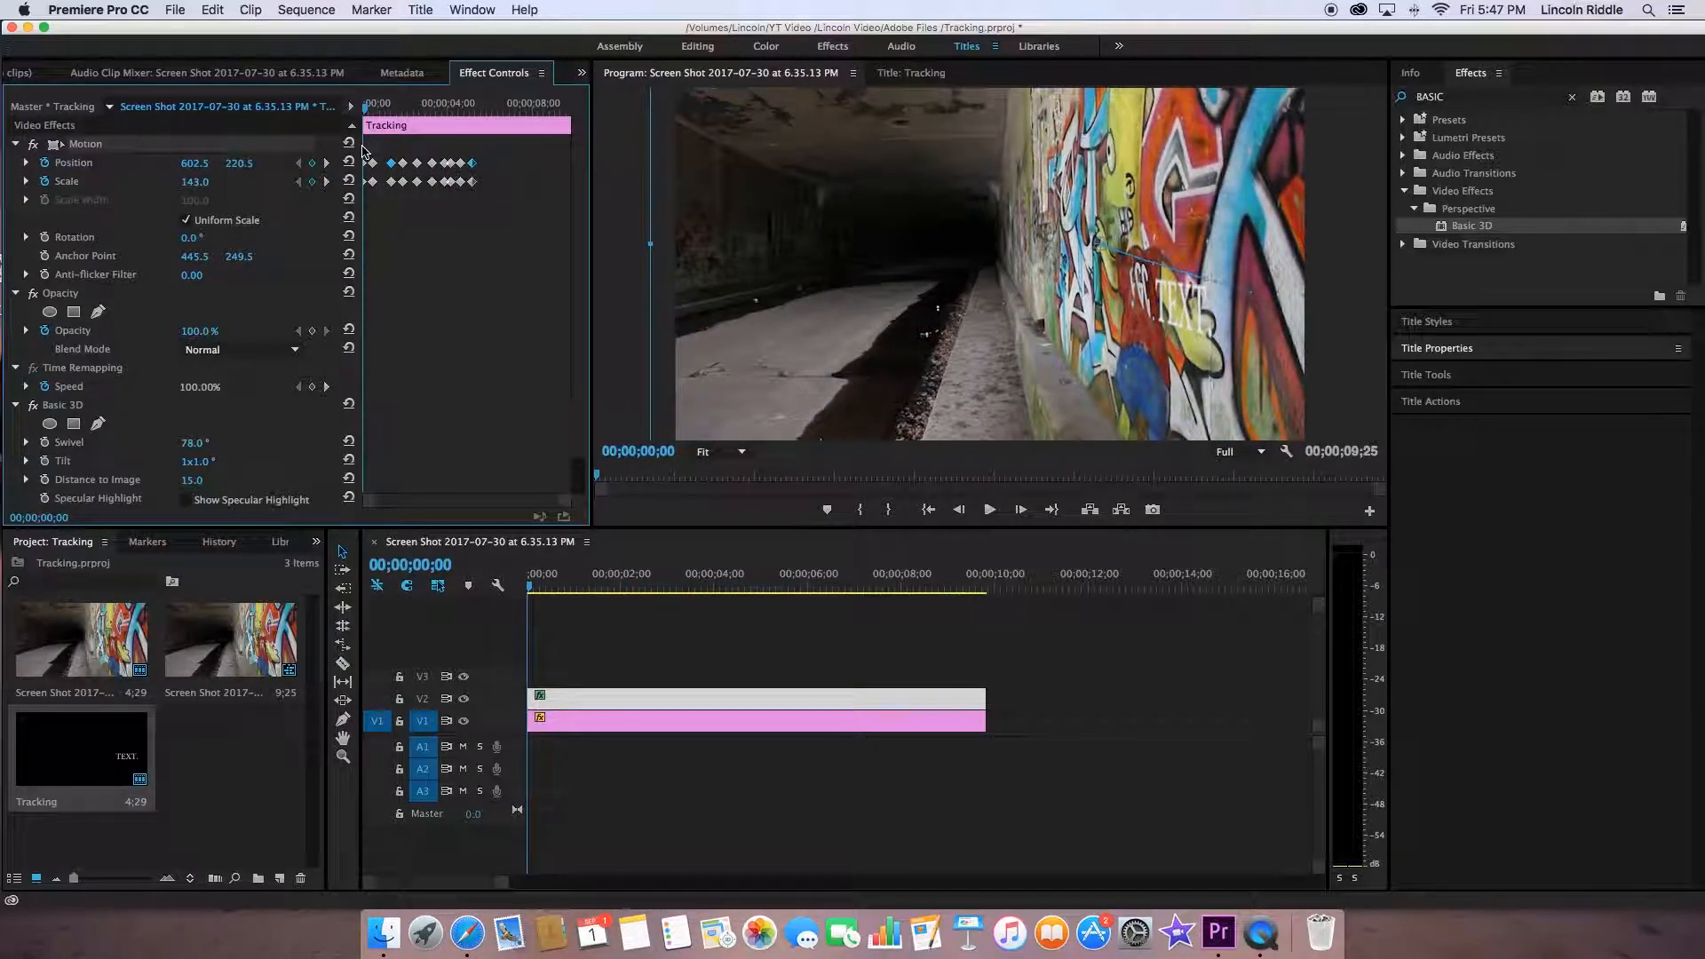